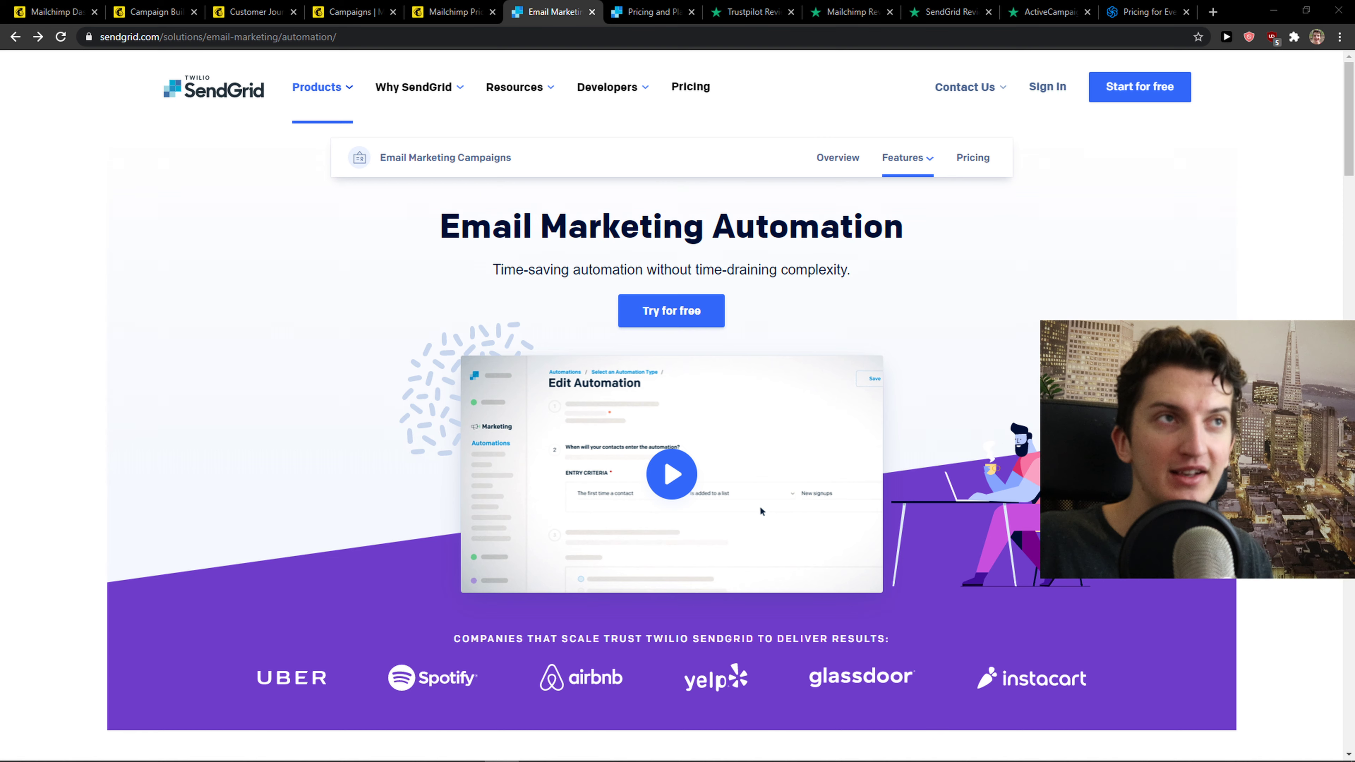
Step: View SendGrid pricing and submit a login with the saved credentials, which is rejected as invalid
{"action": "left_click", "coordinate": [644, 12]}
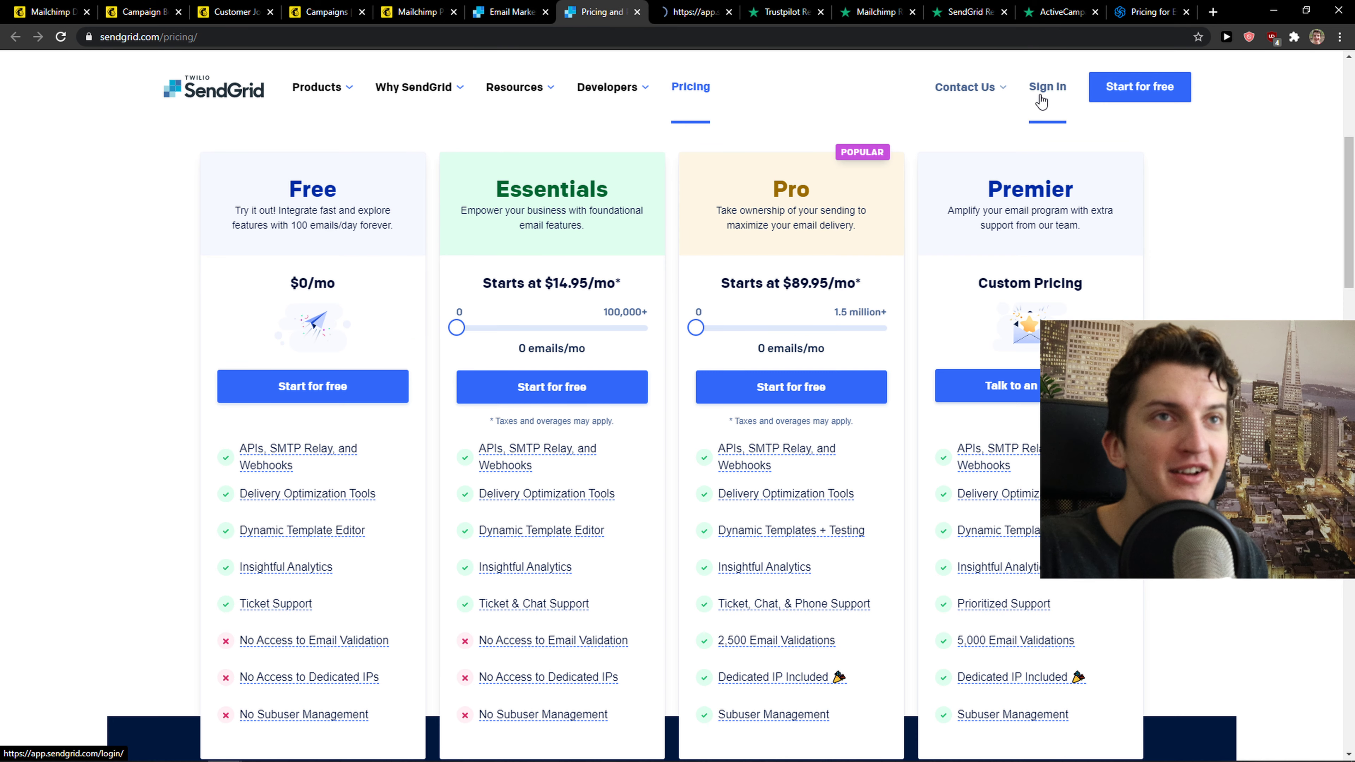
{"action": "left_click", "coordinate": [1047, 87]}
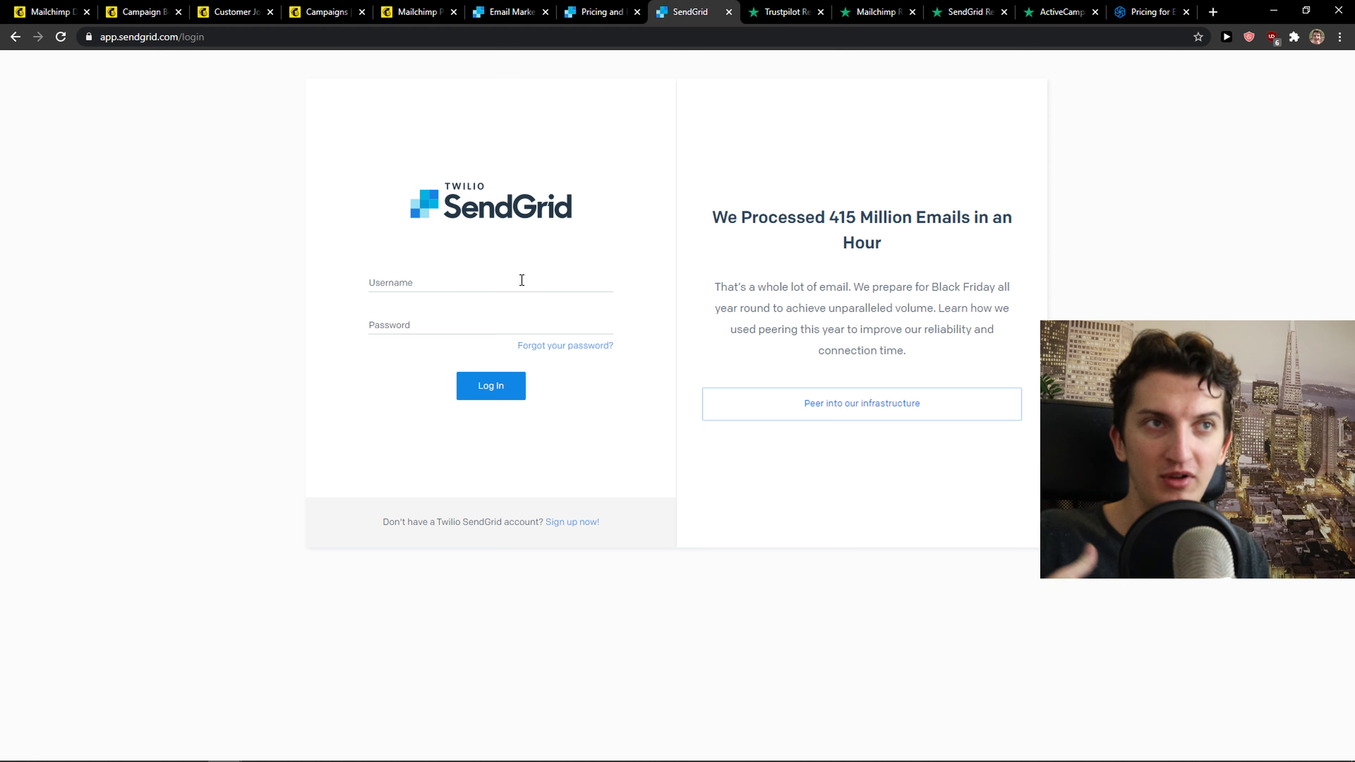
{"action": "left_click", "coordinate": [489, 283]}
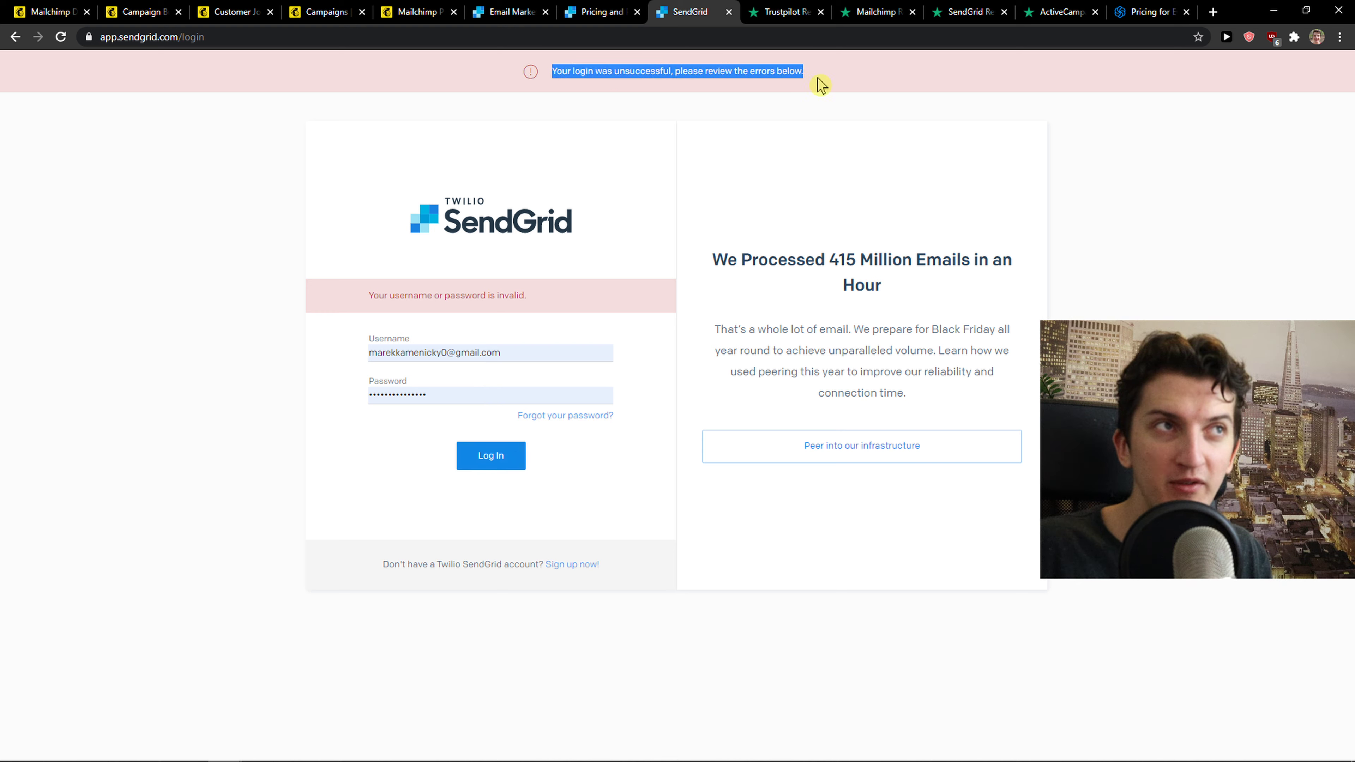
{"action": "left_click", "coordinate": [490, 353]}
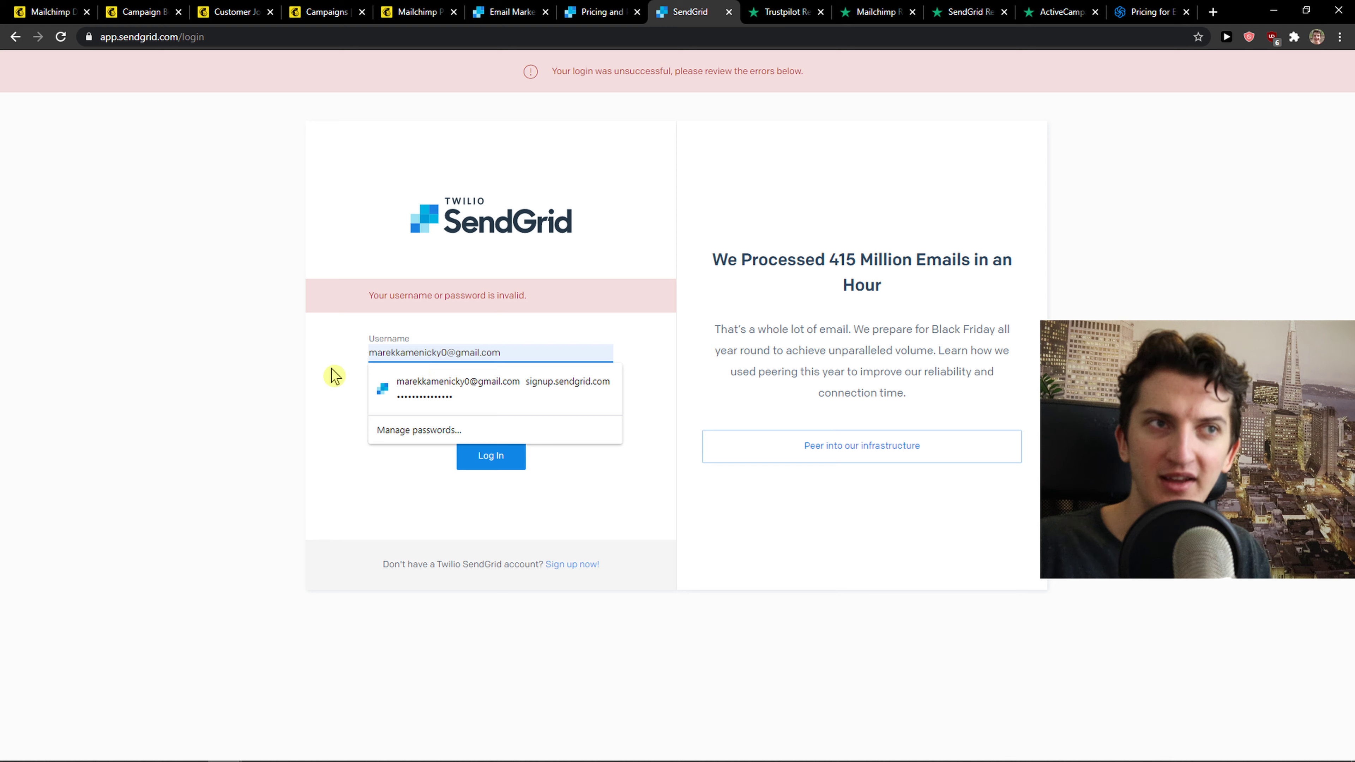
{"action": "left_click", "coordinate": [455, 381]}
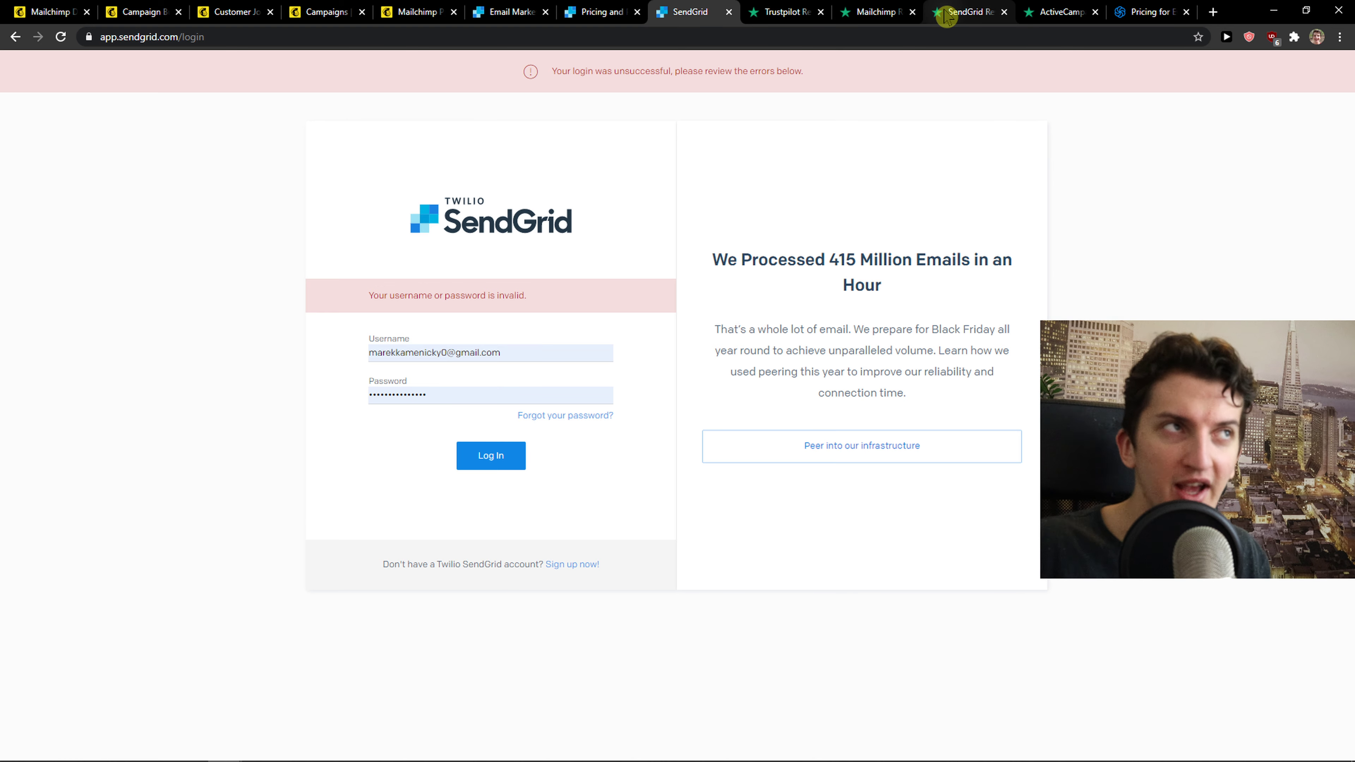
{"action": "mouse_move", "coordinate": [966, 12]}
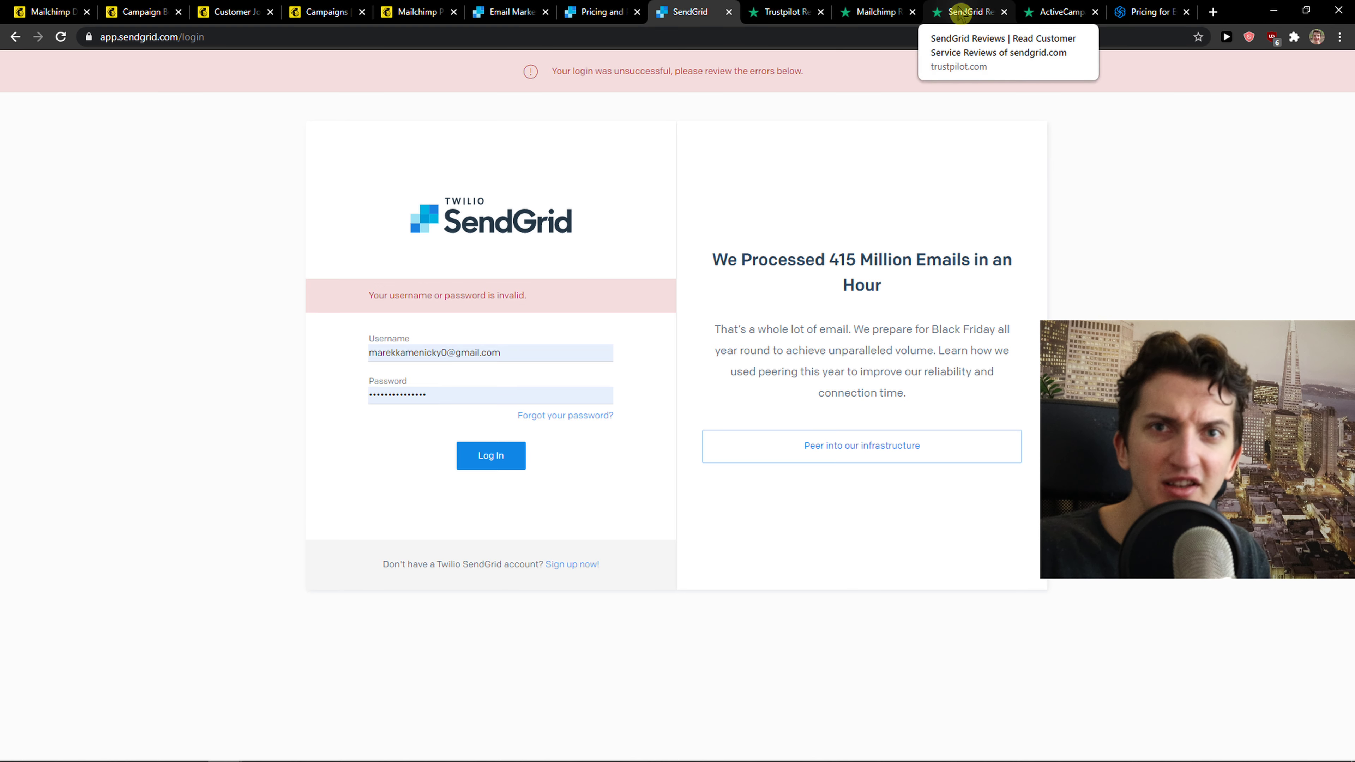
Step: Read SendGrid's 1.3-rated Trustpilot page, scrolling through one-star reviews about support, bounces and blacklisted IPs
{"action": "left_click", "coordinate": [968, 12]}
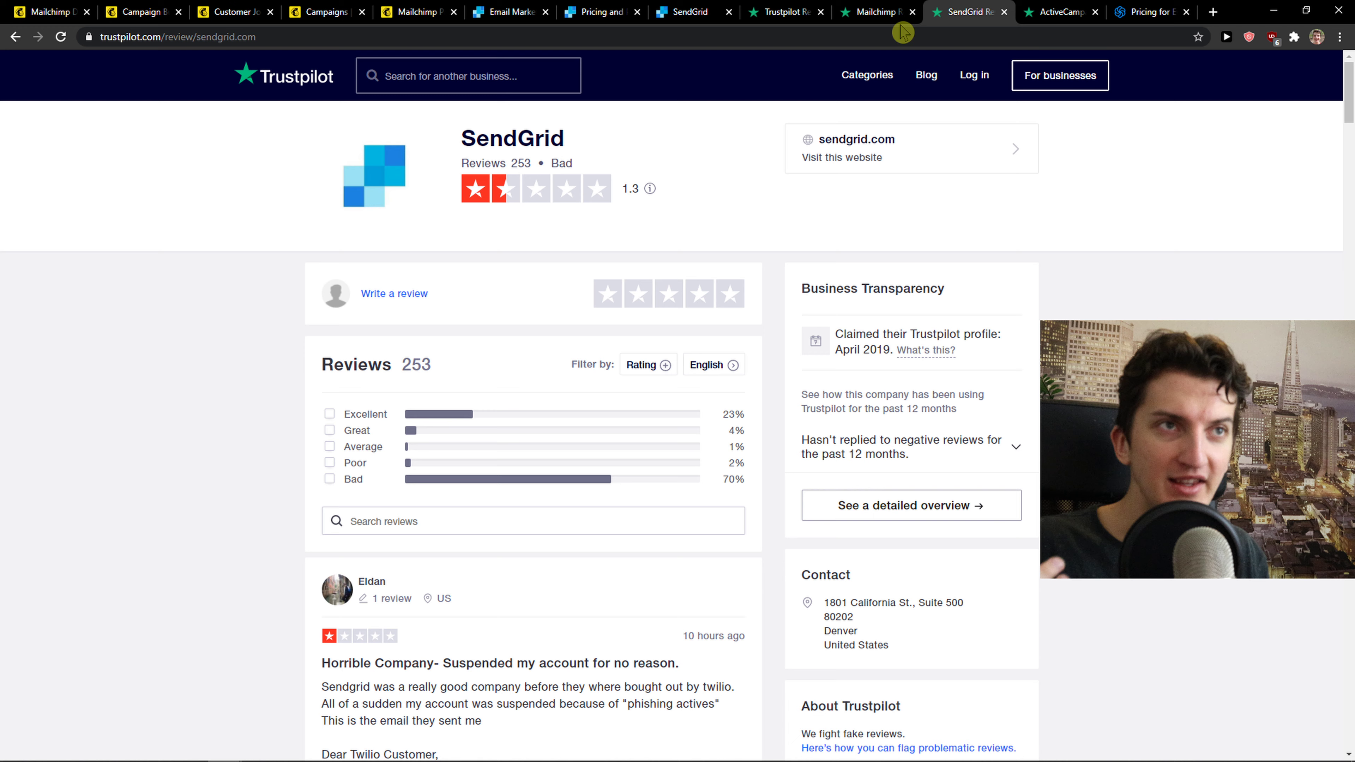
{"action": "mouse_move", "coordinate": [255, 249]}
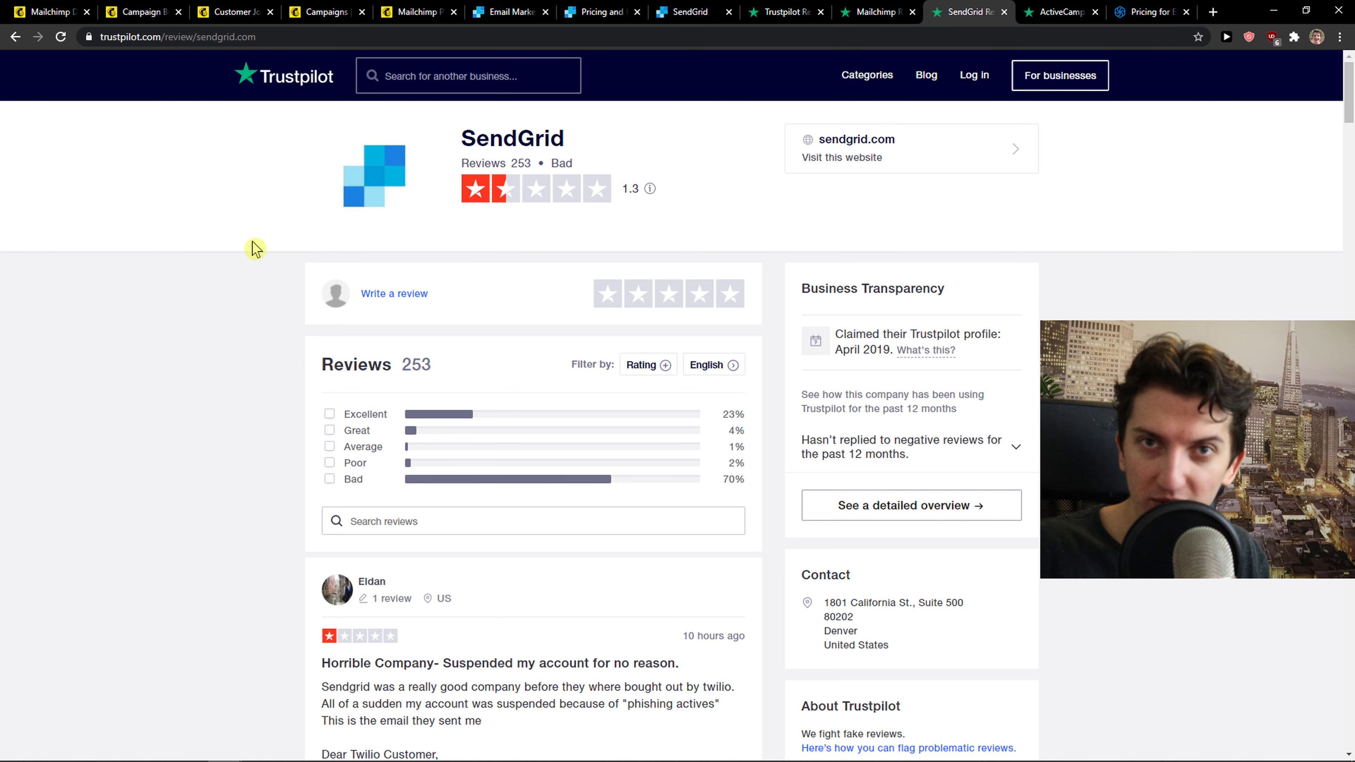
{"action": "scroll", "scroll_direction": "down", "scroll_amount": 3}
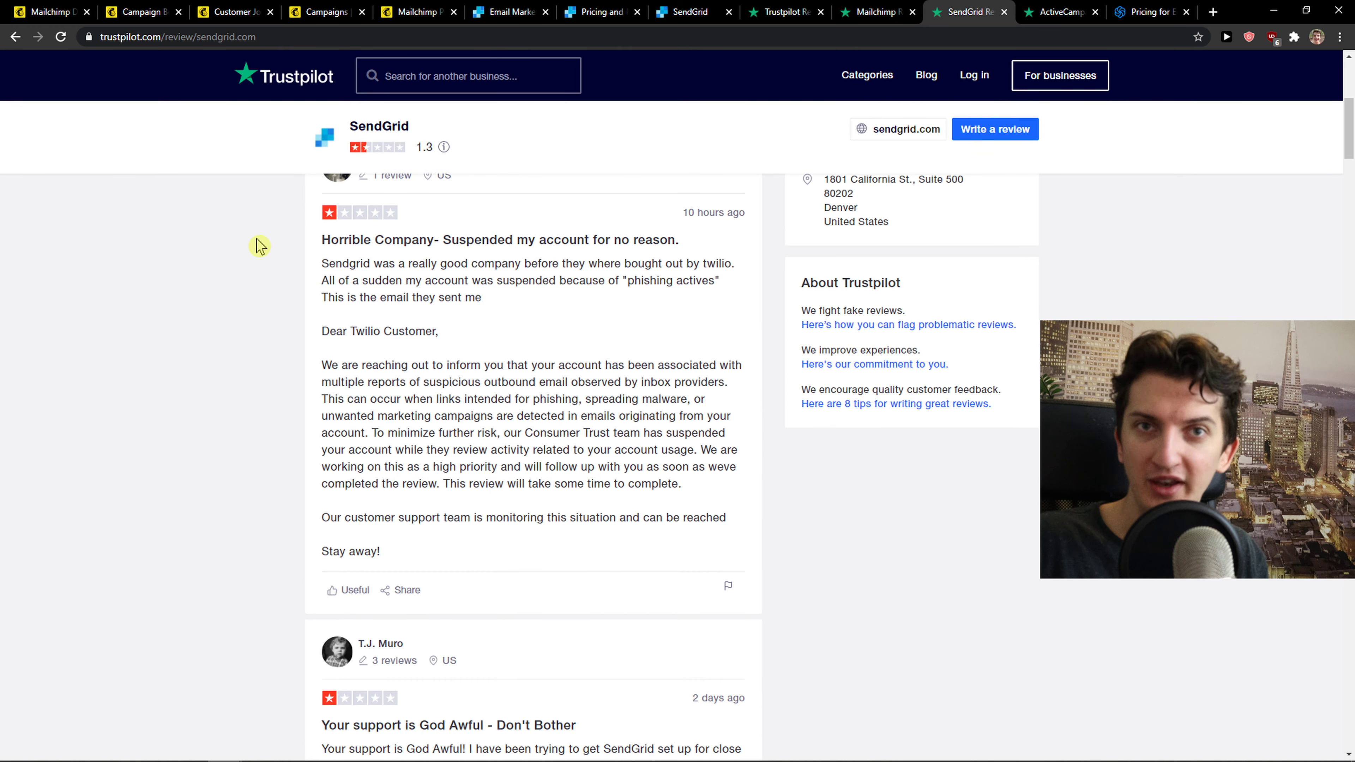
{"action": "left_click_drag", "start_coordinate": [449, 238], "coordinate": [679, 238]}
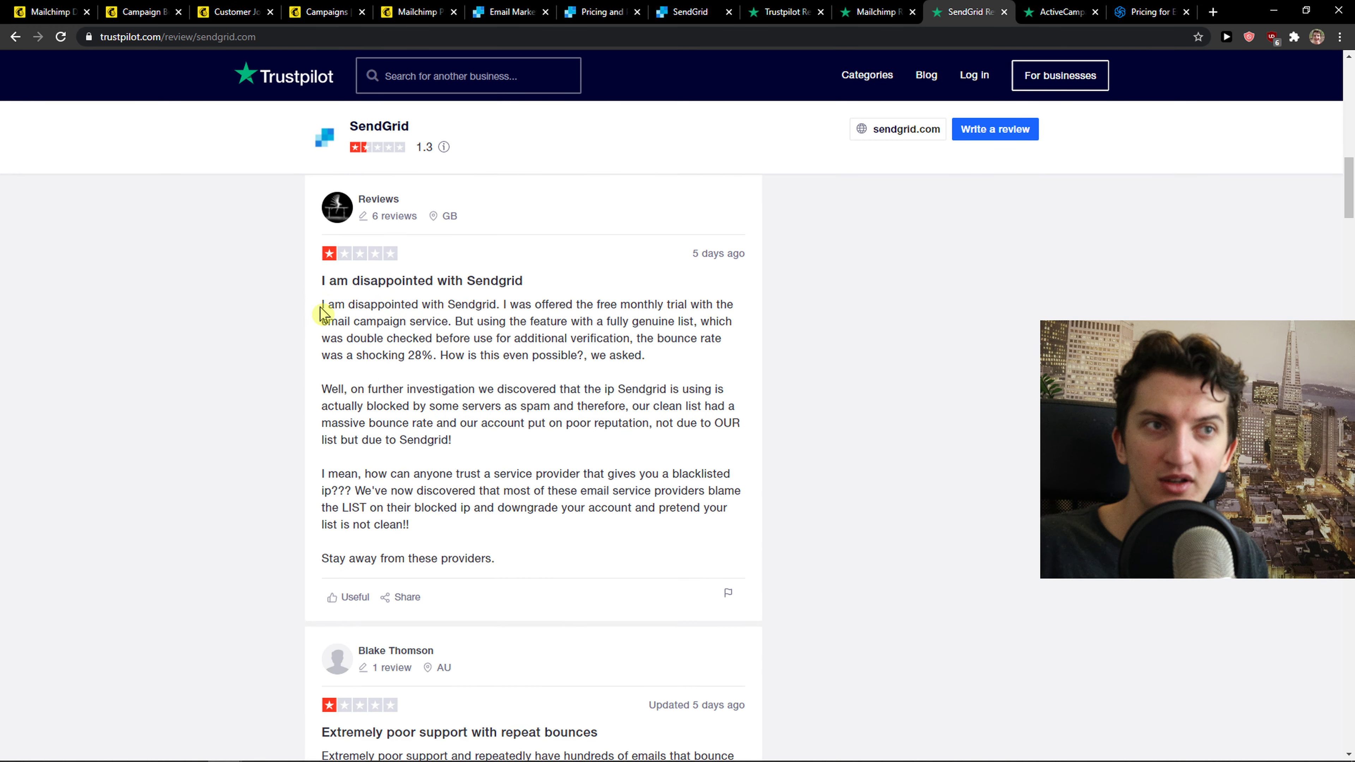
{"action": "scroll", "scroll_direction": "down", "scroll_amount": 3}
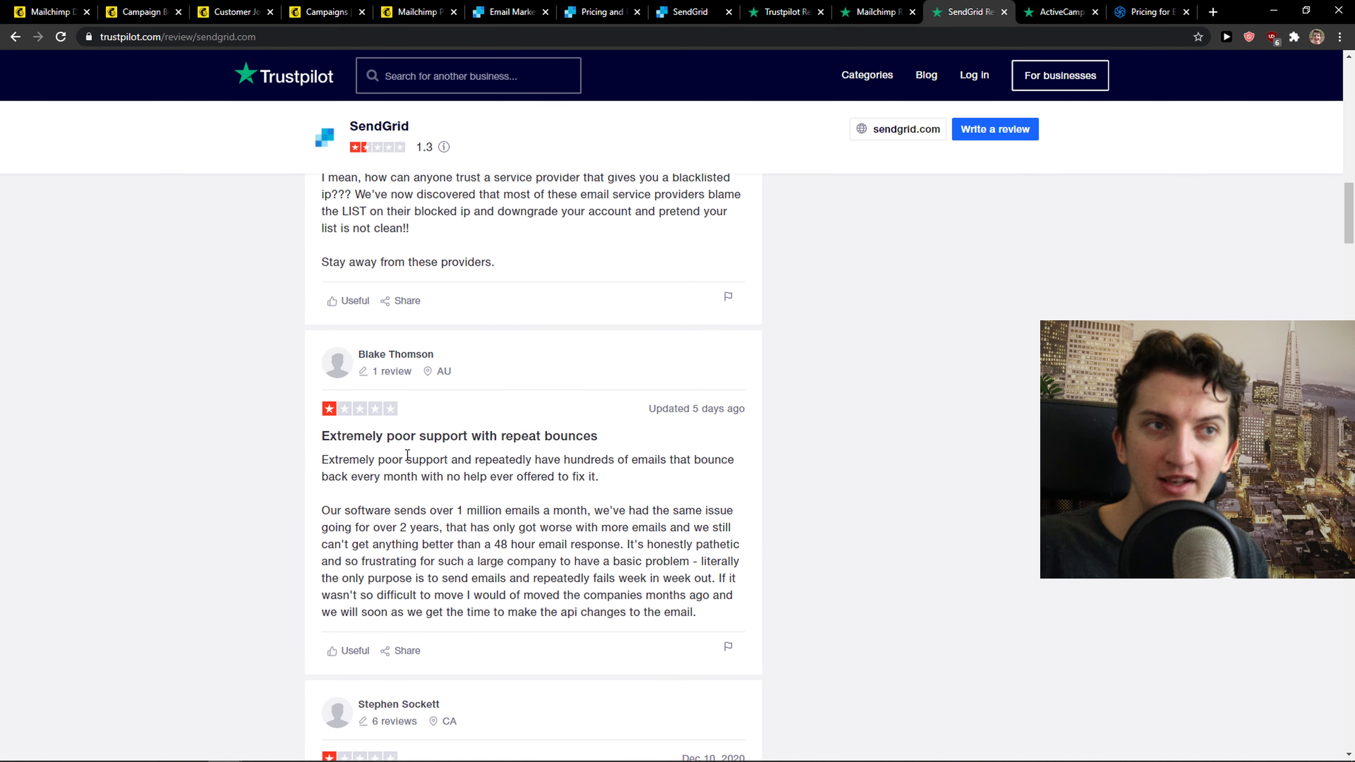
{"action": "scroll", "scroll_direction": "down", "scroll_amount": 3}
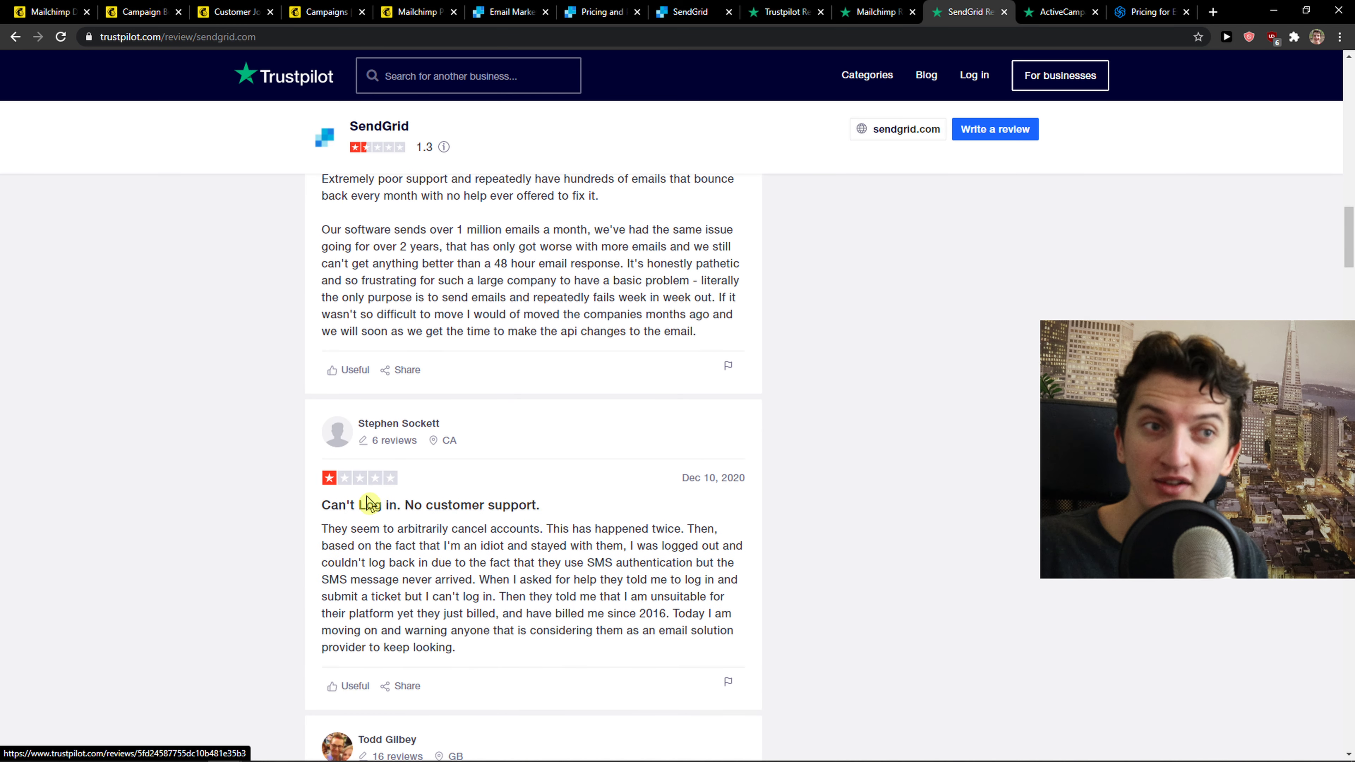
{"action": "scroll", "scroll_direction": "down", "scroll_amount": 3}
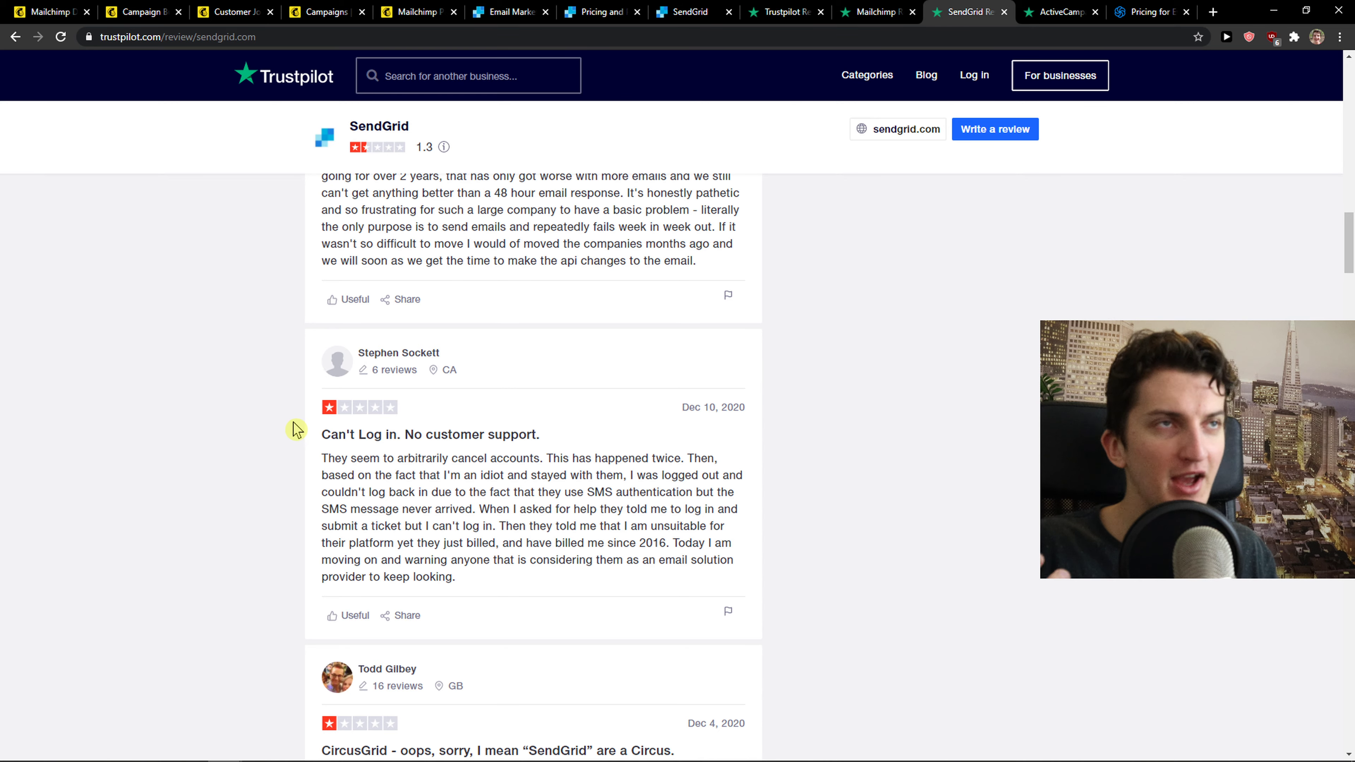
{"action": "scroll", "scroll_direction": "down", "scroll_amount": 3}
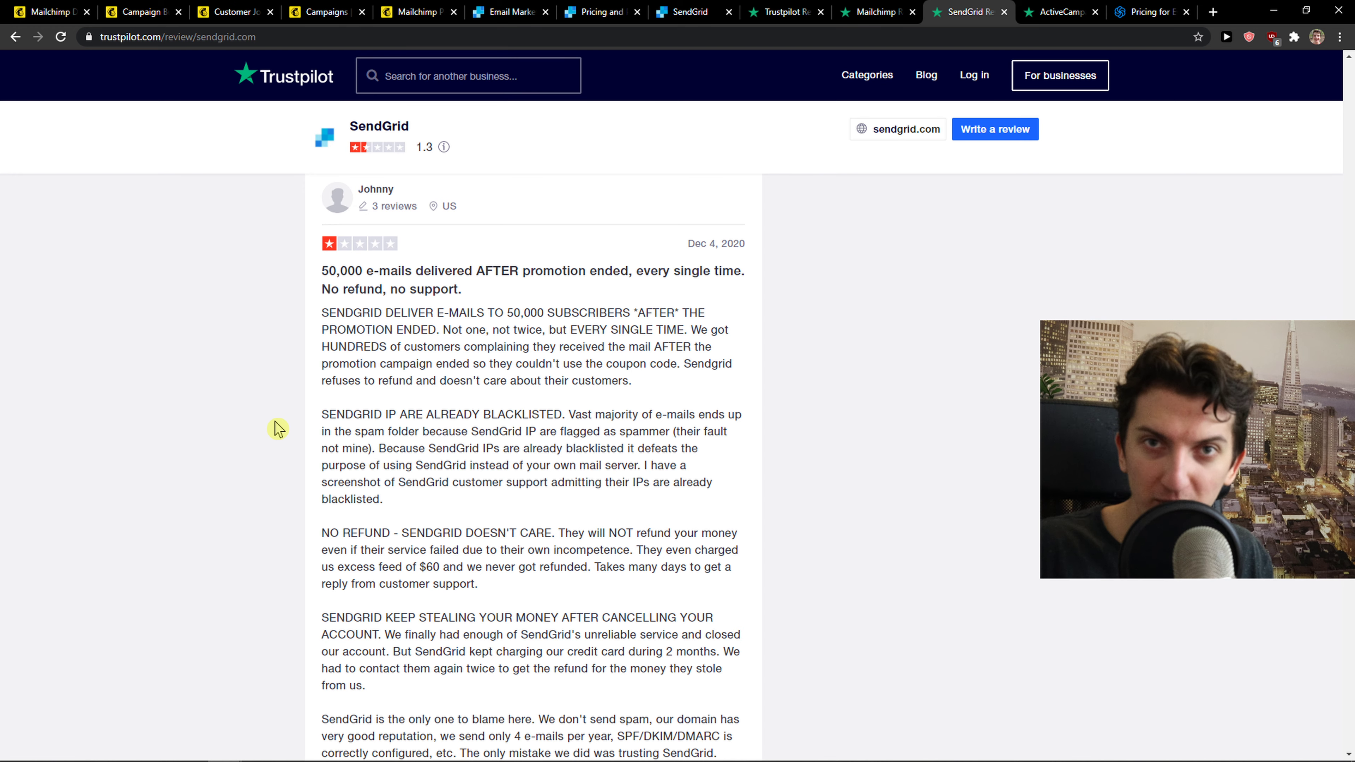
{"action": "scroll", "scroll_direction": "down", "scroll_amount": 3}
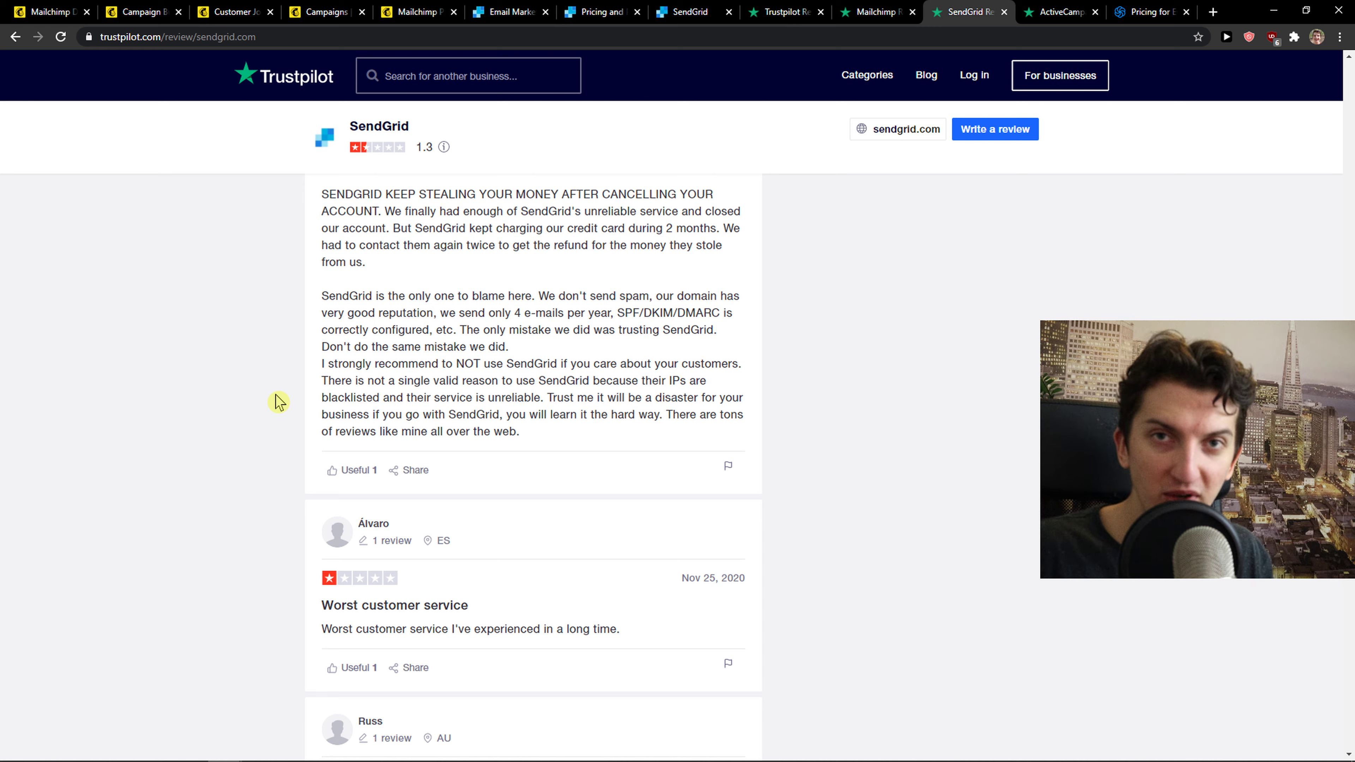
{"action": "mouse_move", "coordinate": [266, 354]}
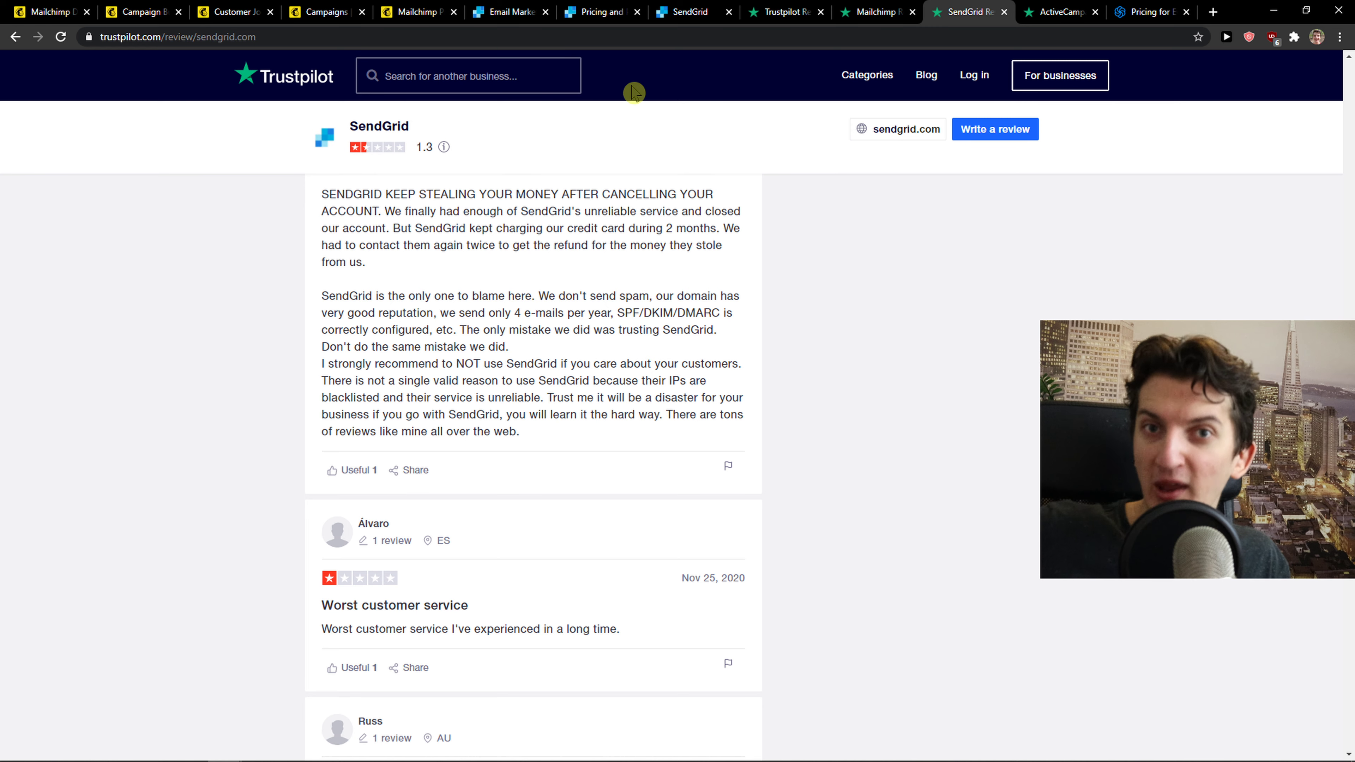
{"action": "scroll", "scroll_direction": "down", "scroll_amount": 3}
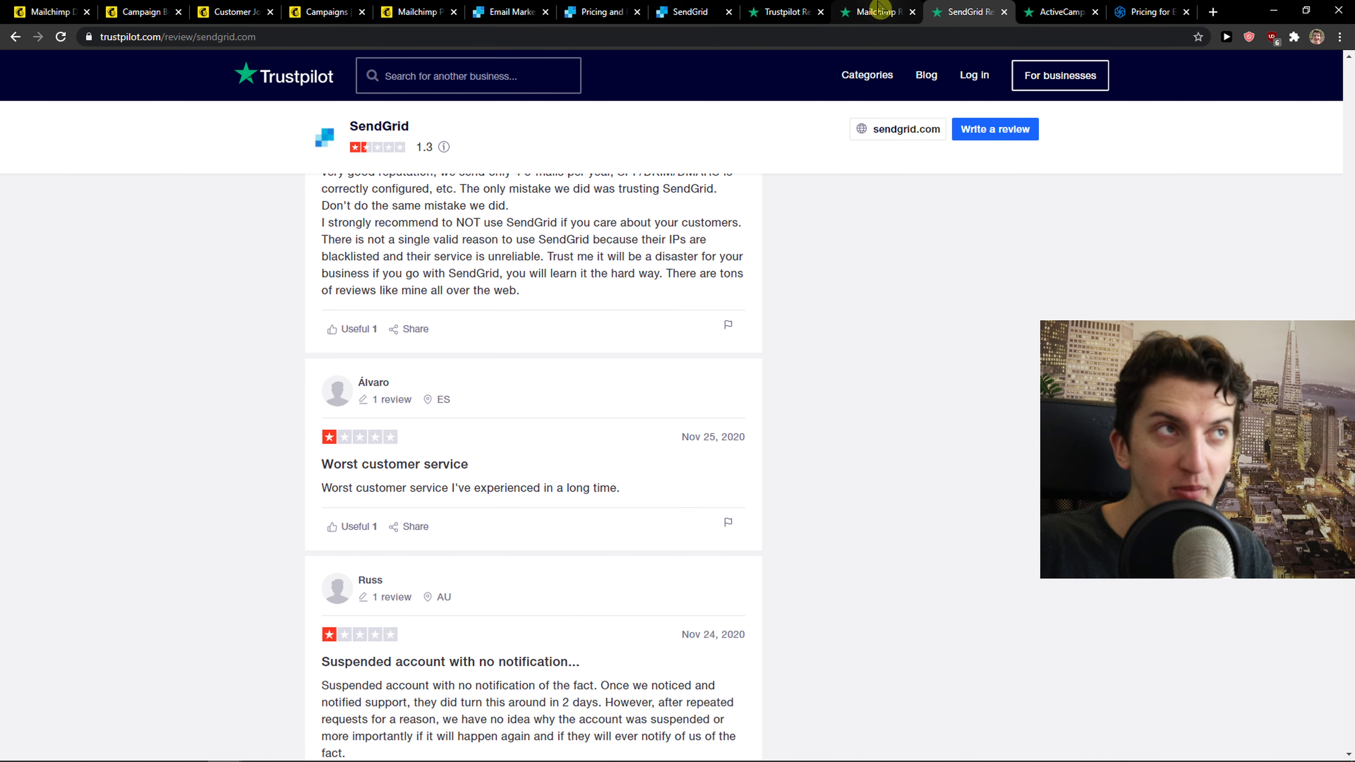
Step: Read Mailchimp's 1.7-rated Trustpilot reviews, then move on to ActiveCampaign's 4.6-rated page
{"action": "left_click", "coordinate": [873, 12]}
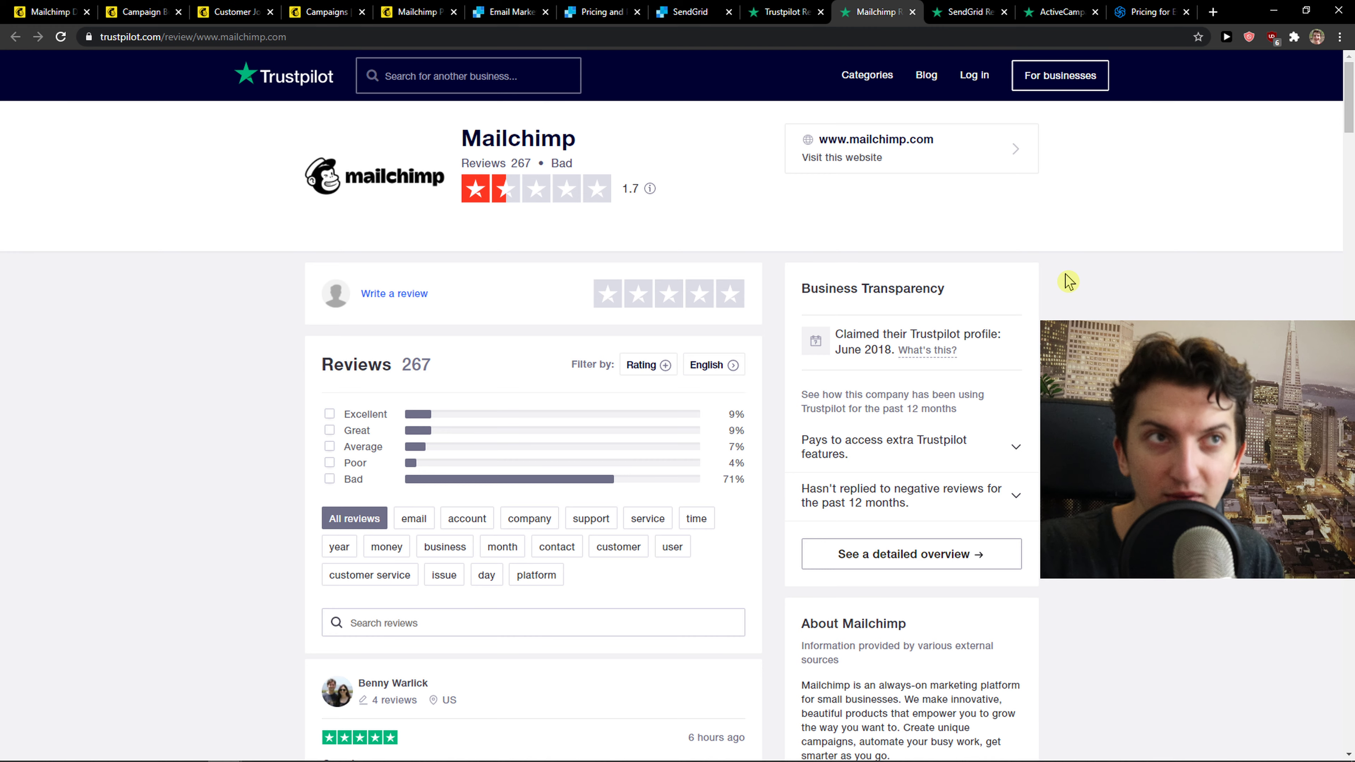
{"action": "scroll", "scroll_direction": "down", "scroll_amount": 3}
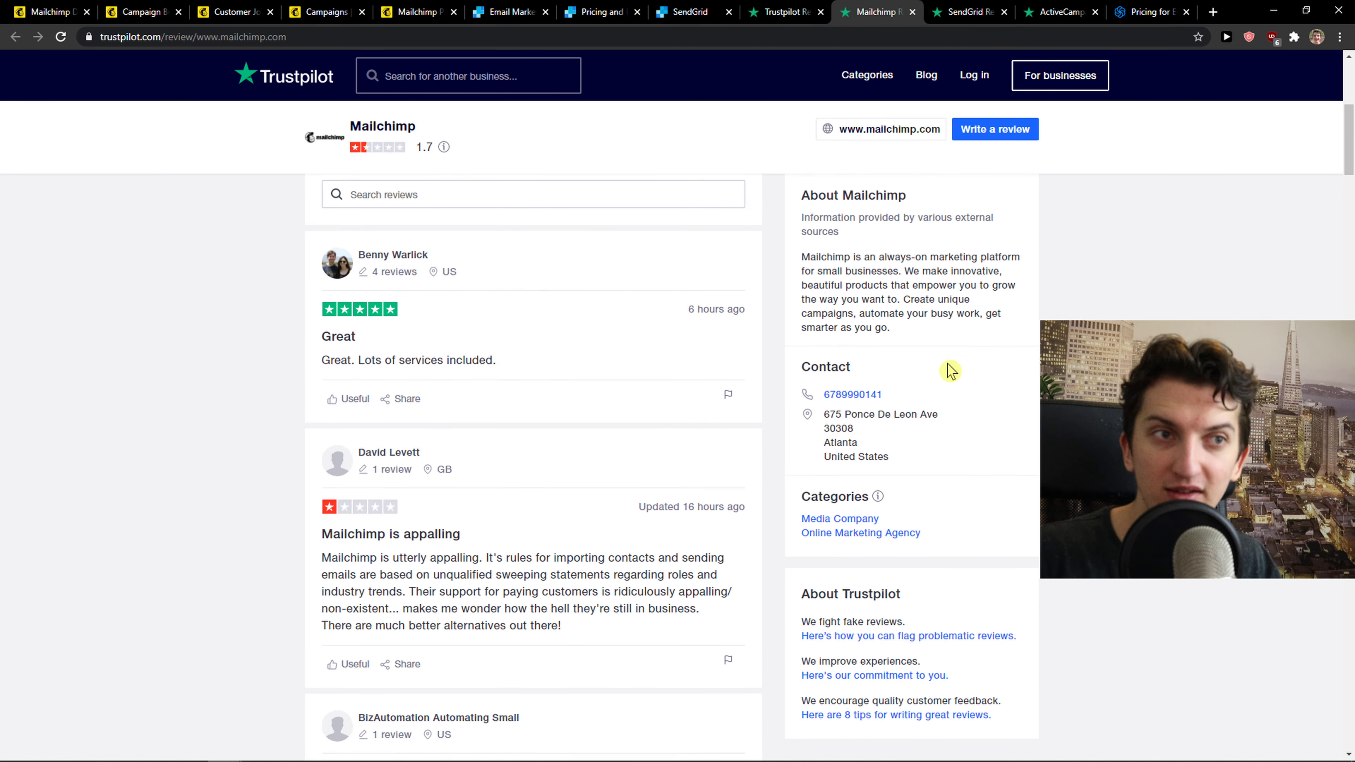
{"action": "scroll", "scroll_direction": "down", "scroll_amount": 3}
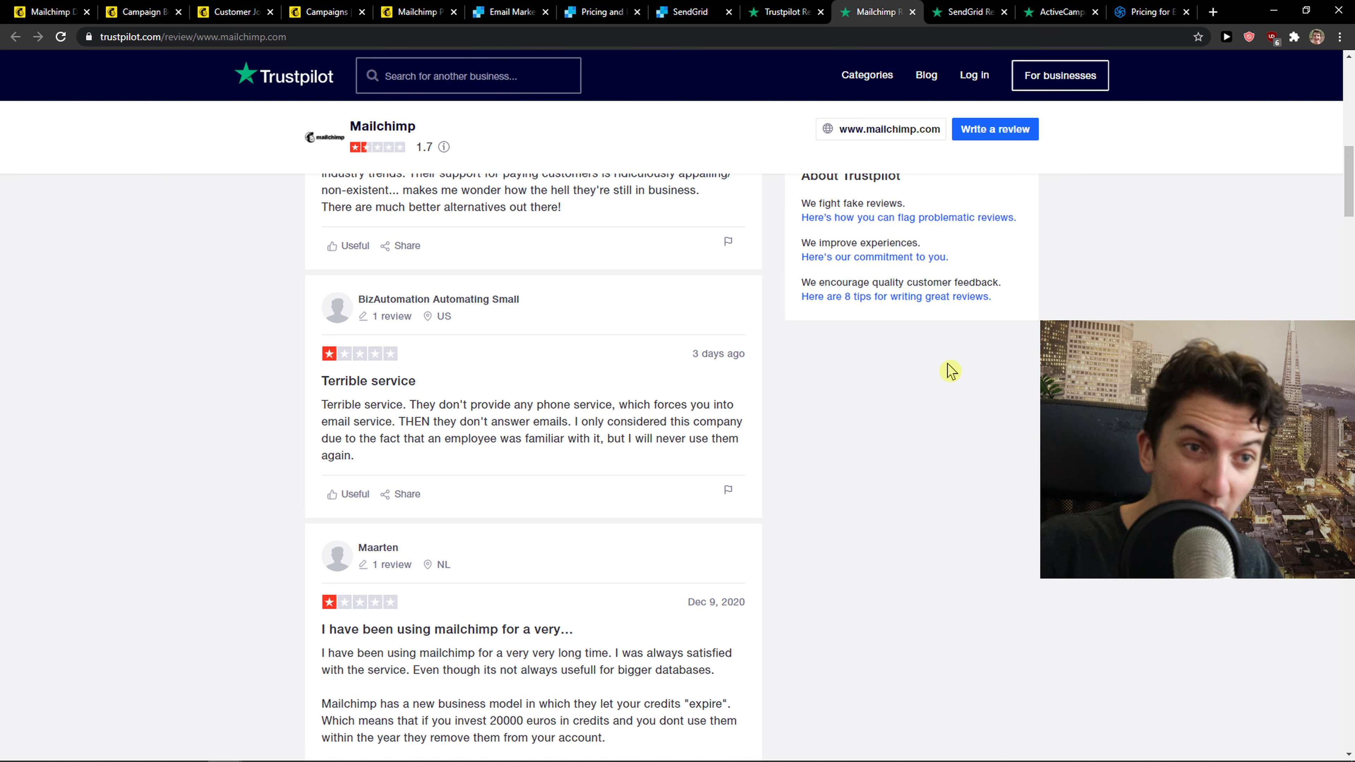
{"action": "scroll", "scroll_direction": "down", "scroll_amount": 3}
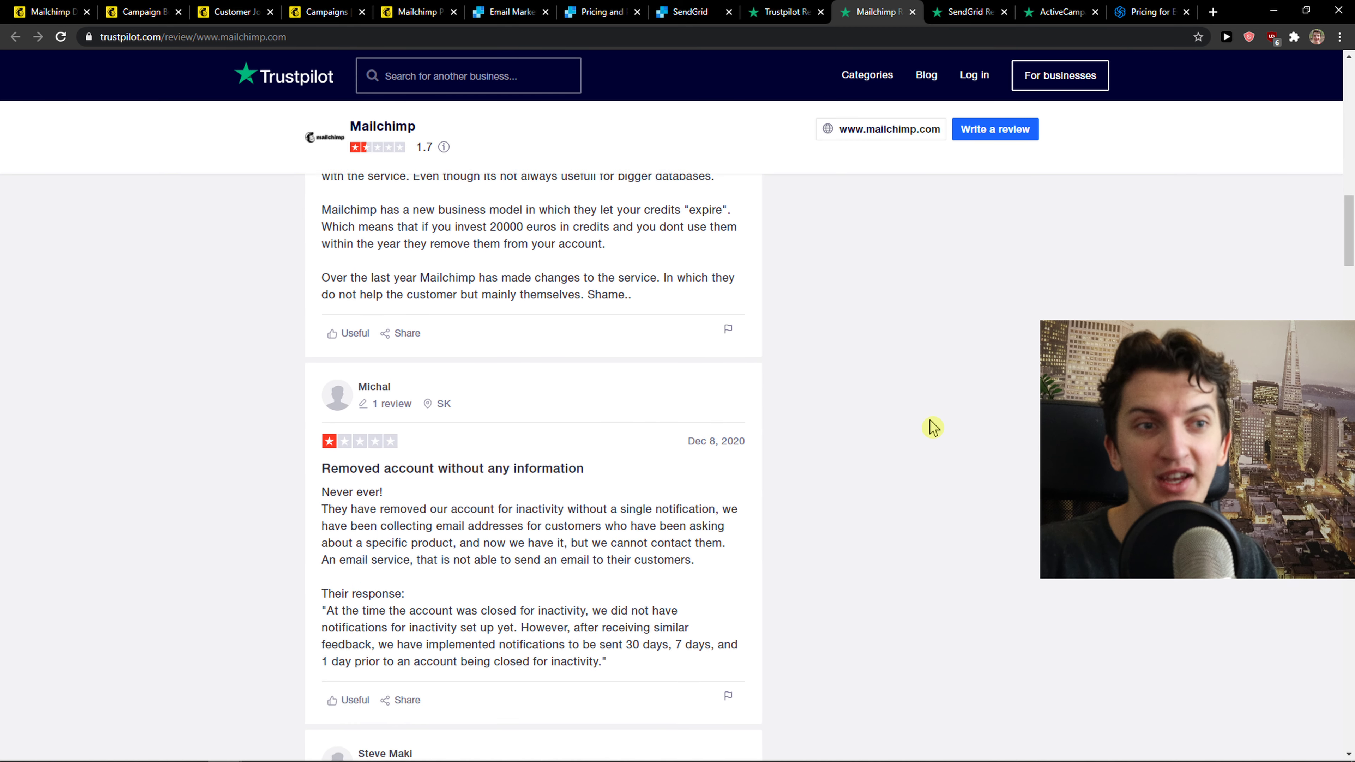
{"action": "scroll", "scroll_direction": "down", "scroll_amount": 3}
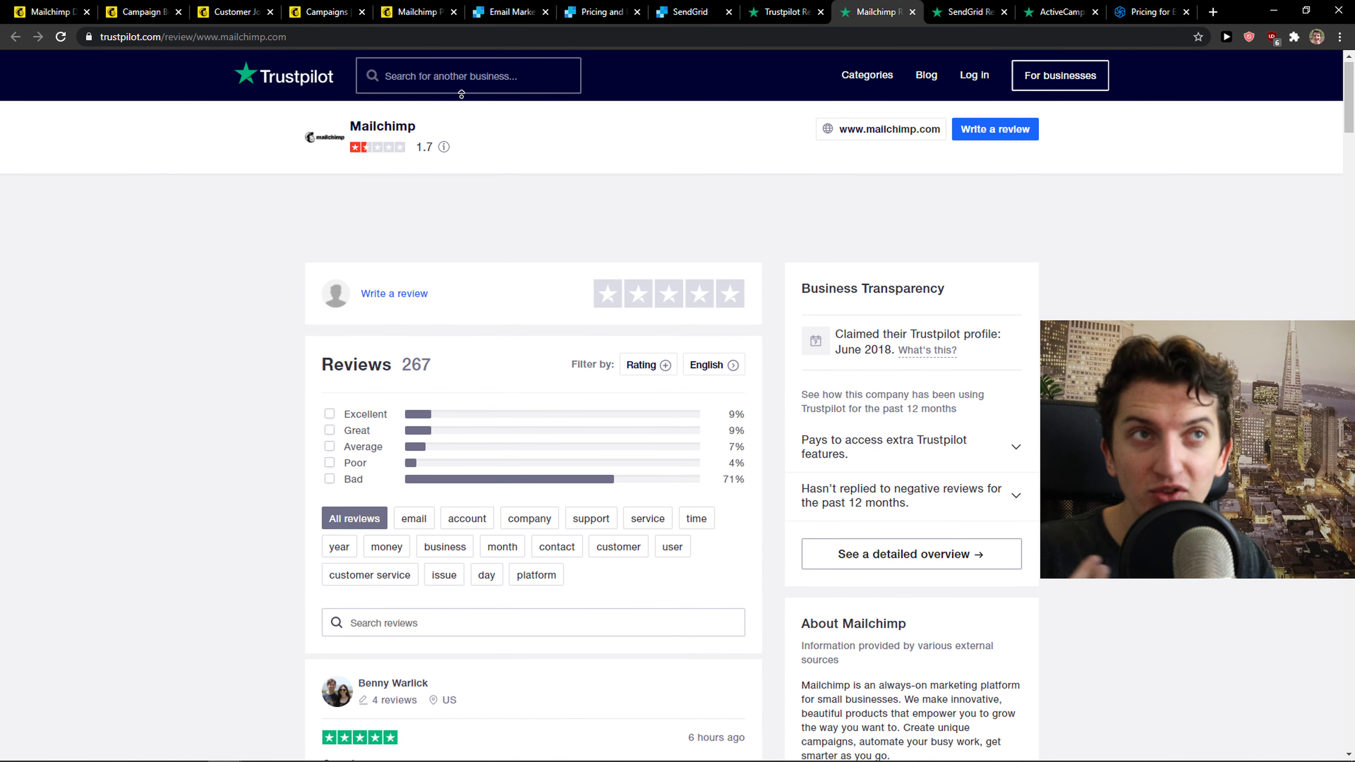
{"action": "left_click", "coordinate": [1060, 11]}
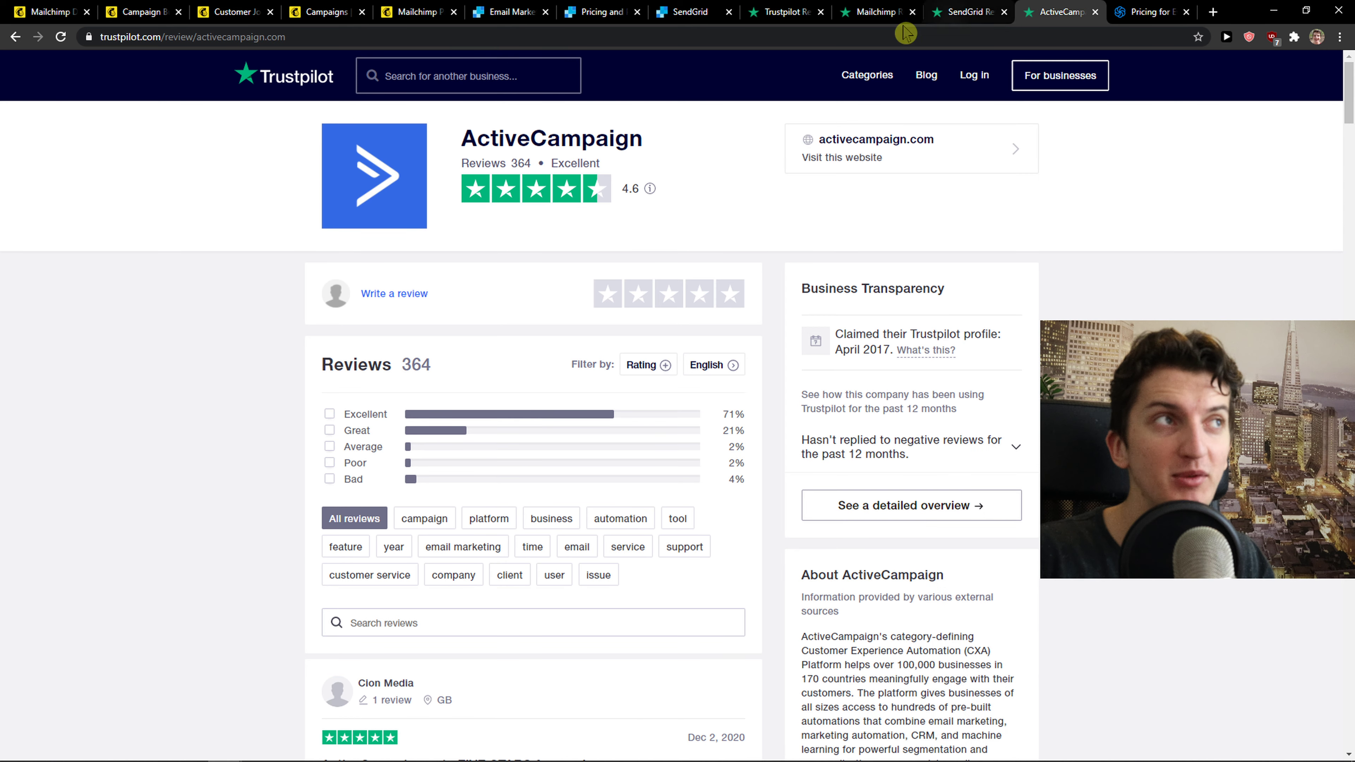
Step: Check Sendinblue's Trustpilot page from the suggestions, then search 'mailerlite' and open MailerLite's reviews
{"action": "left_click", "coordinate": [467, 76]}
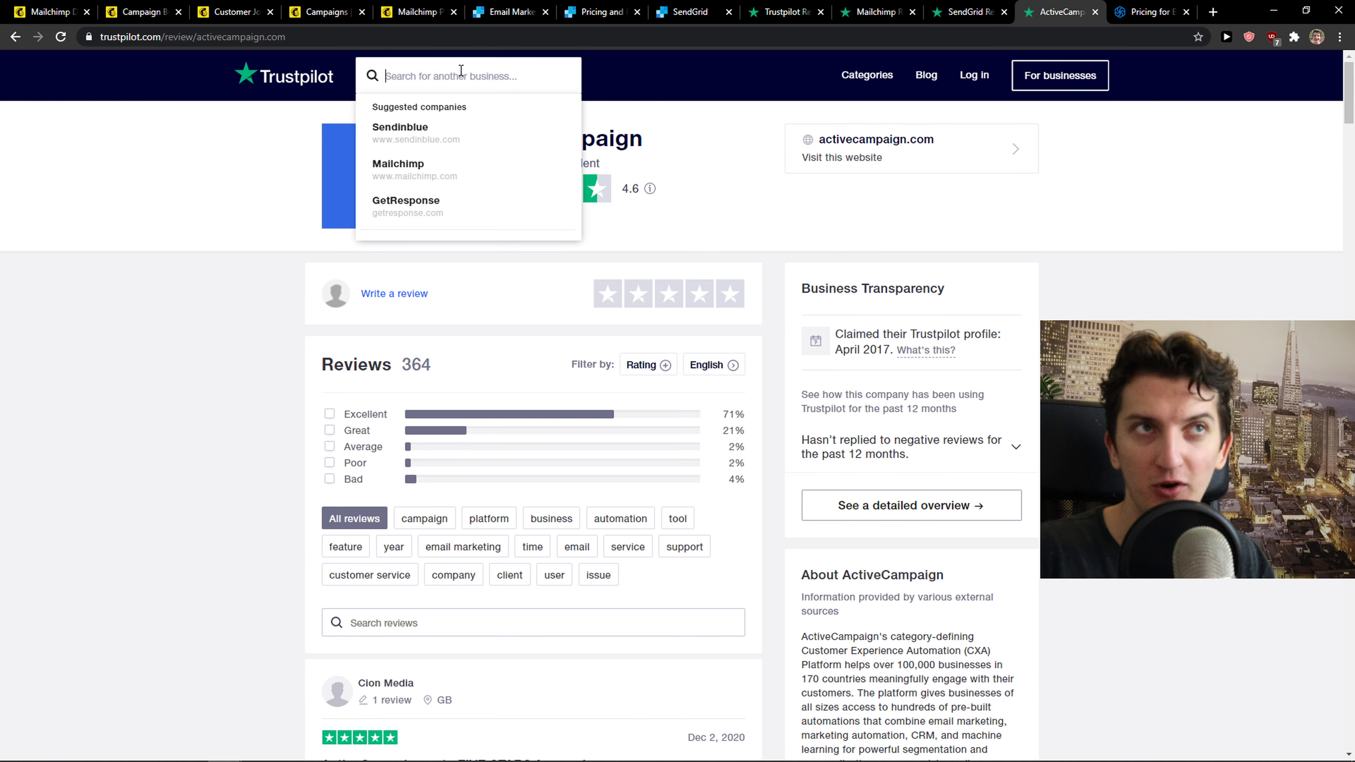
{"action": "left_click", "coordinate": [400, 132]}
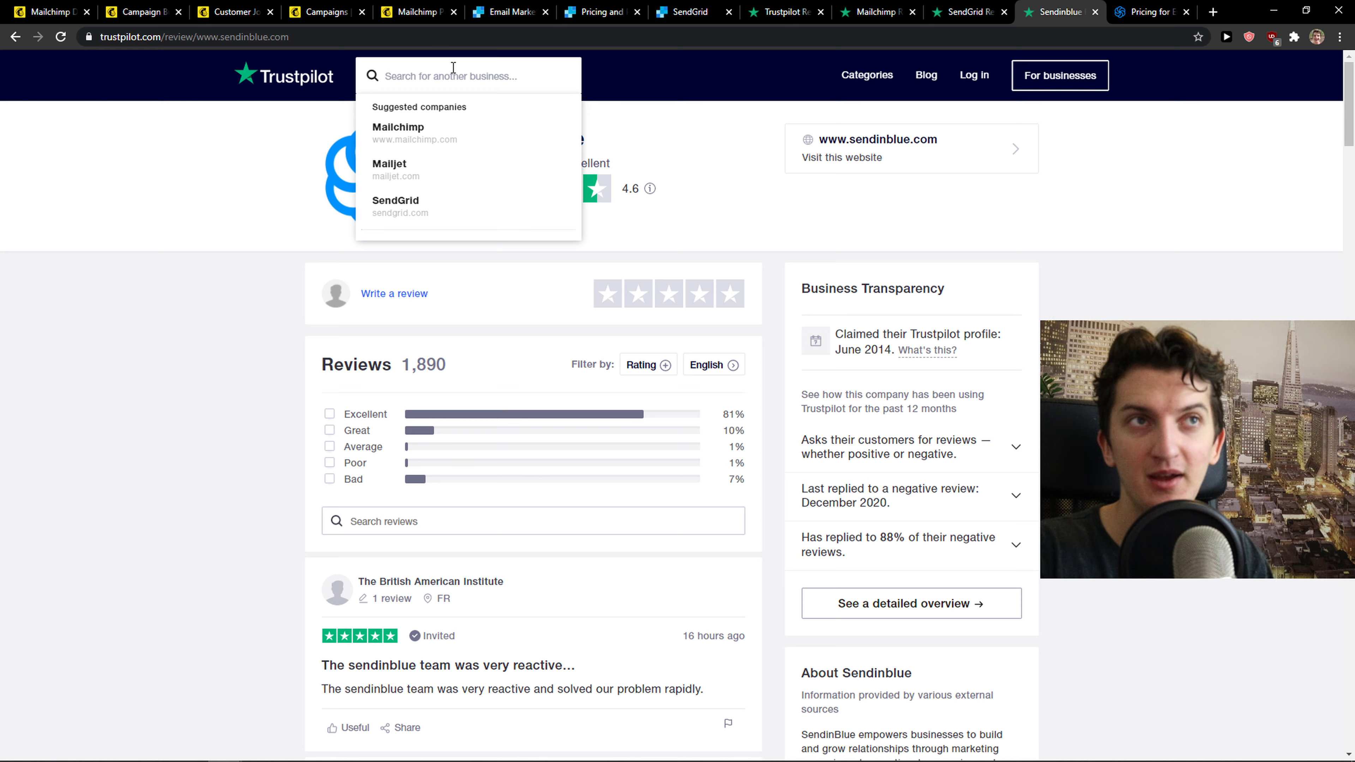
{"action": "type", "text": "mailerlite"}
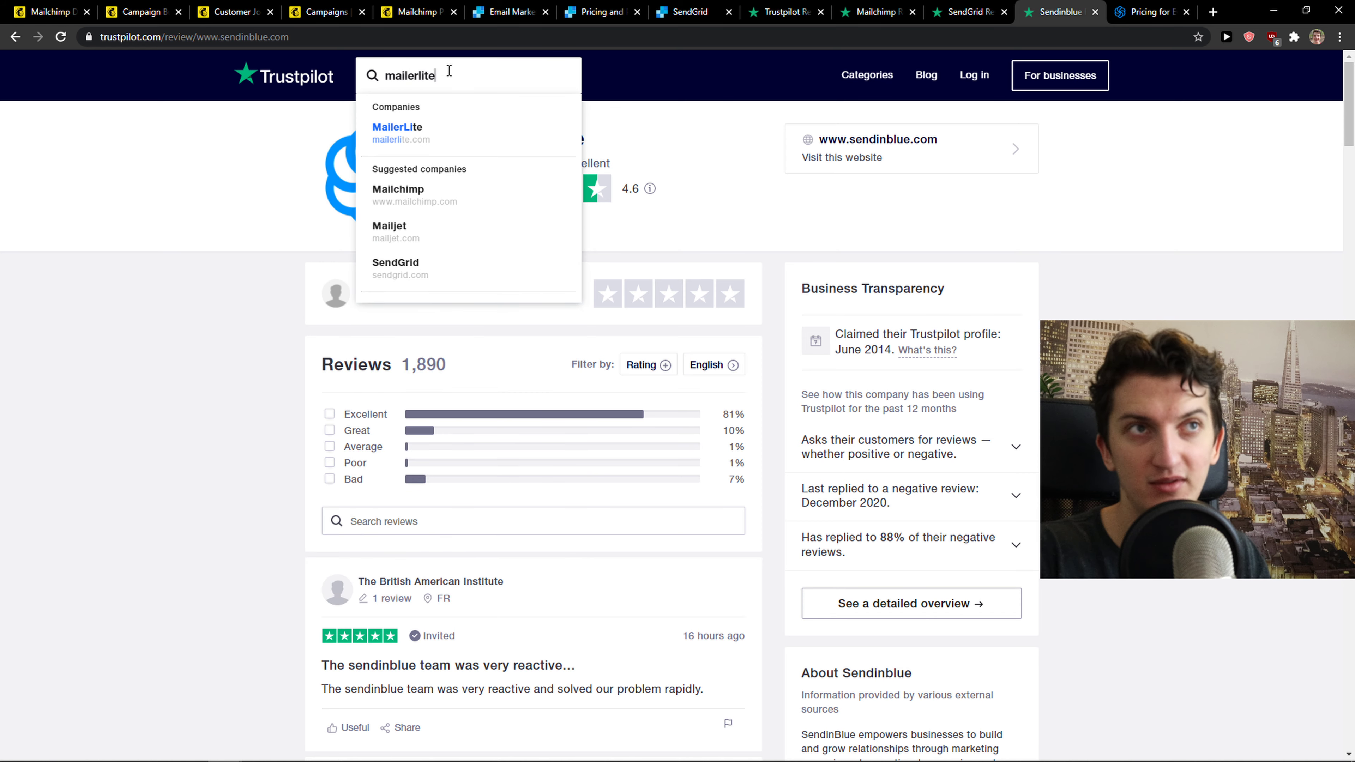
{"action": "left_click", "coordinate": [397, 127]}
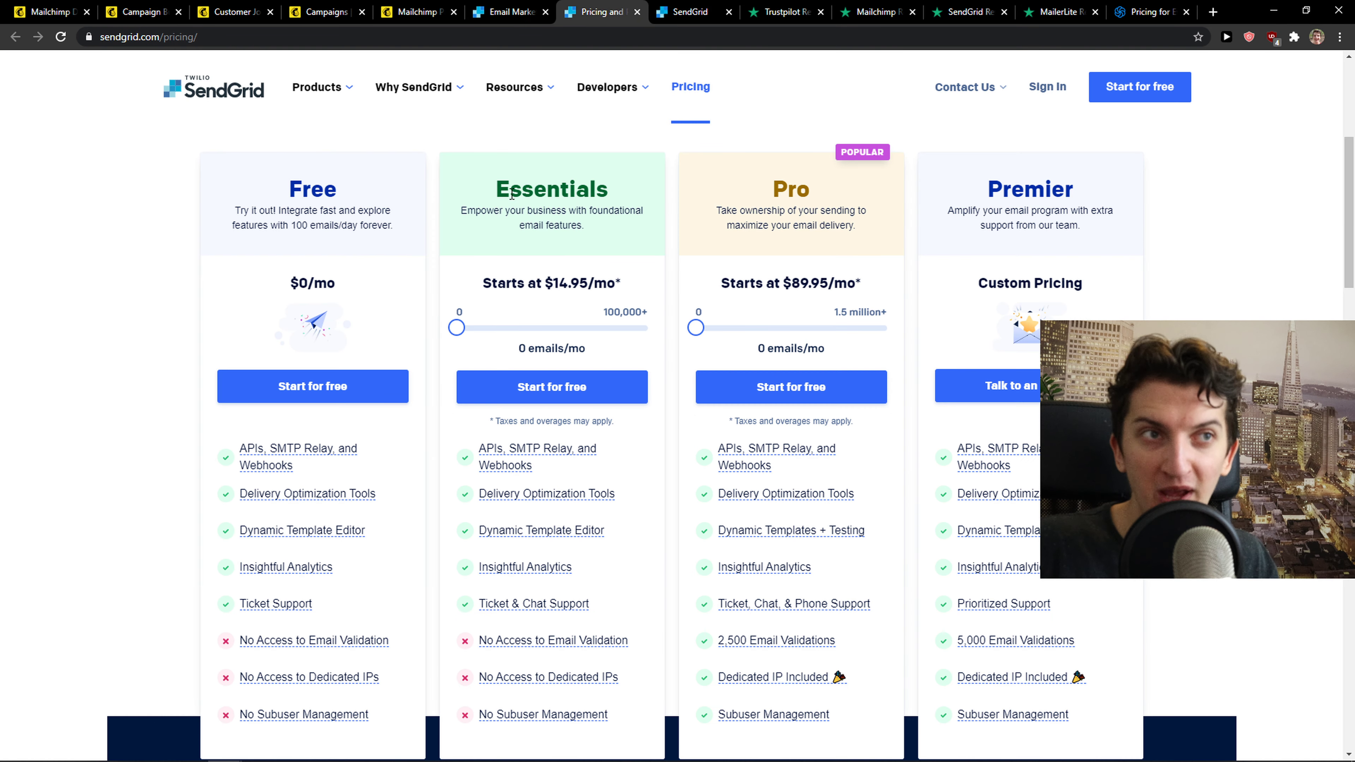
Step: Set the Essentials and Pro plan sliders to 20,000 emails per month
{"action": "left_click_drag", "start_coordinate": [457, 327], "coordinate": [467, 327]}
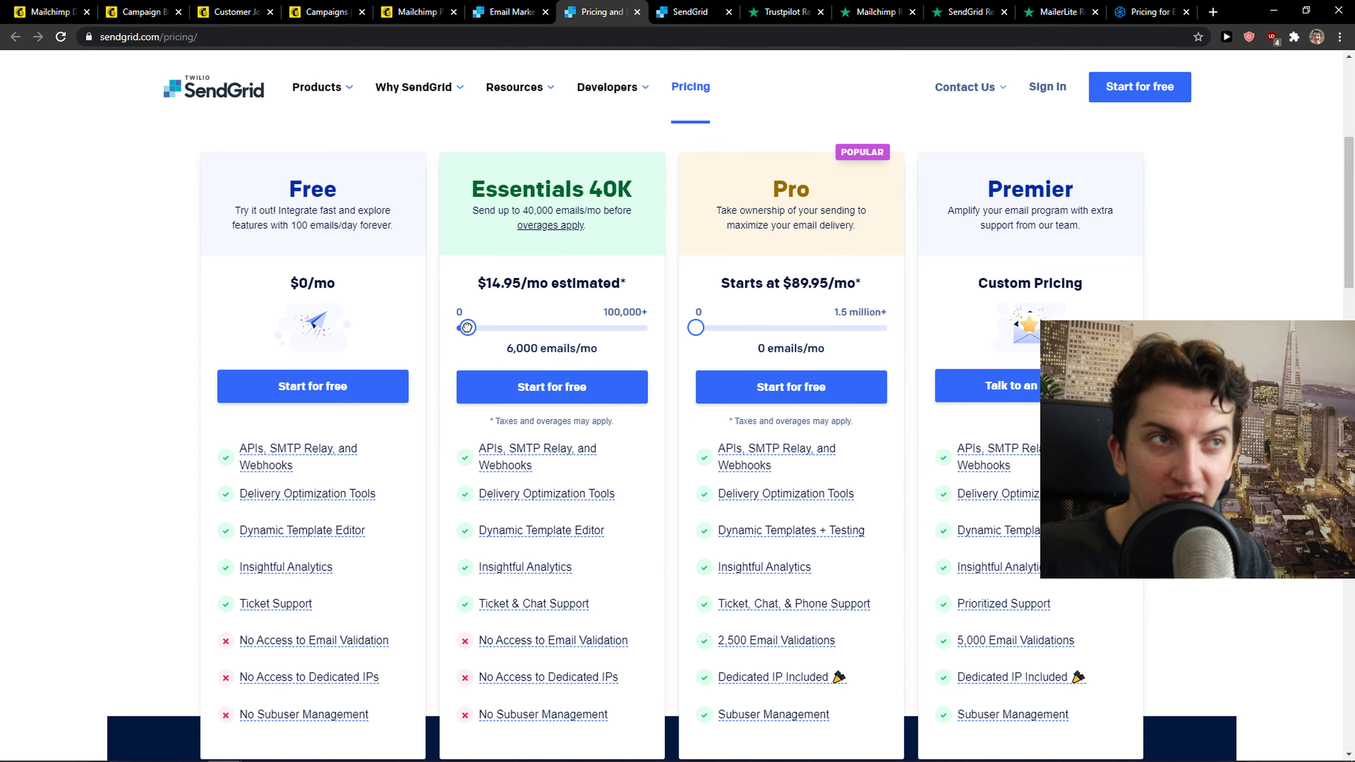
{"action": "left_click_drag", "start_coordinate": [467, 327], "coordinate": [494, 327]}
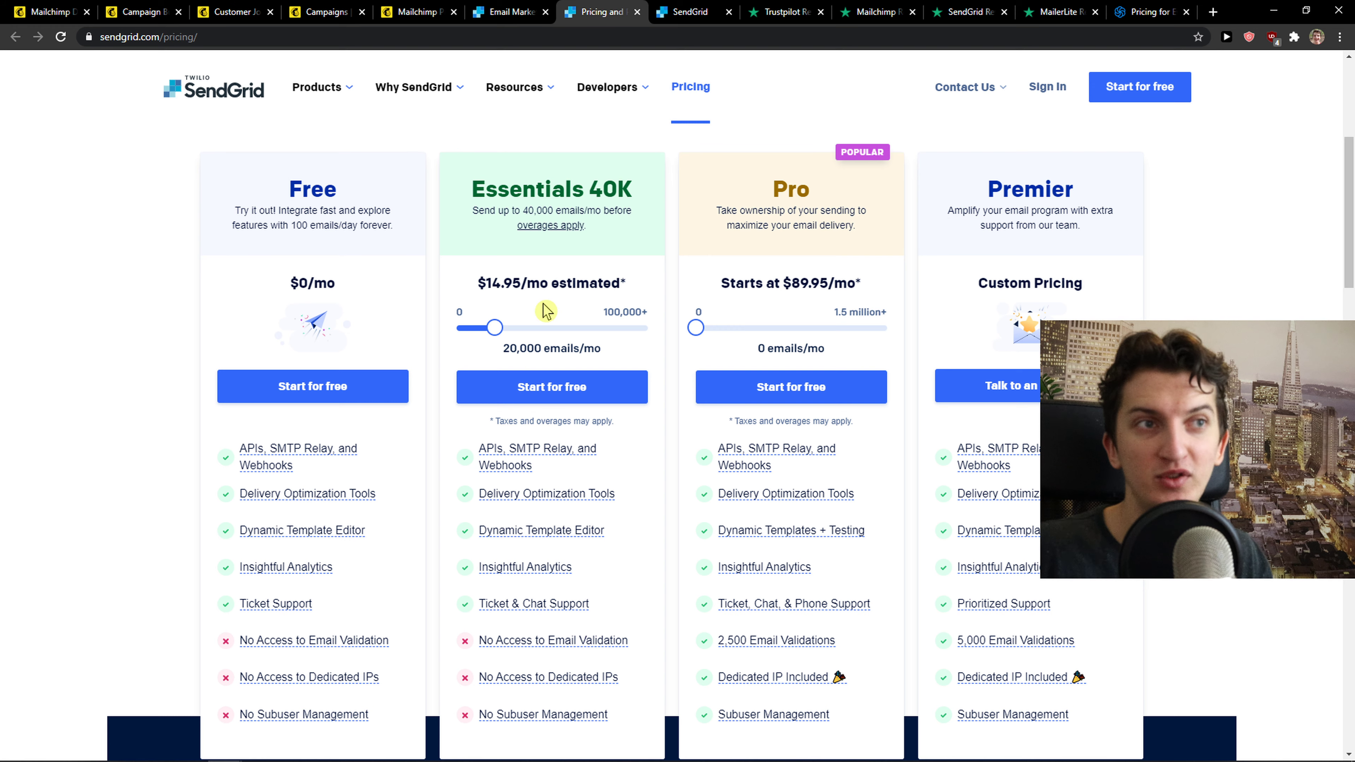
{"action": "mouse_move", "coordinate": [506, 332]}
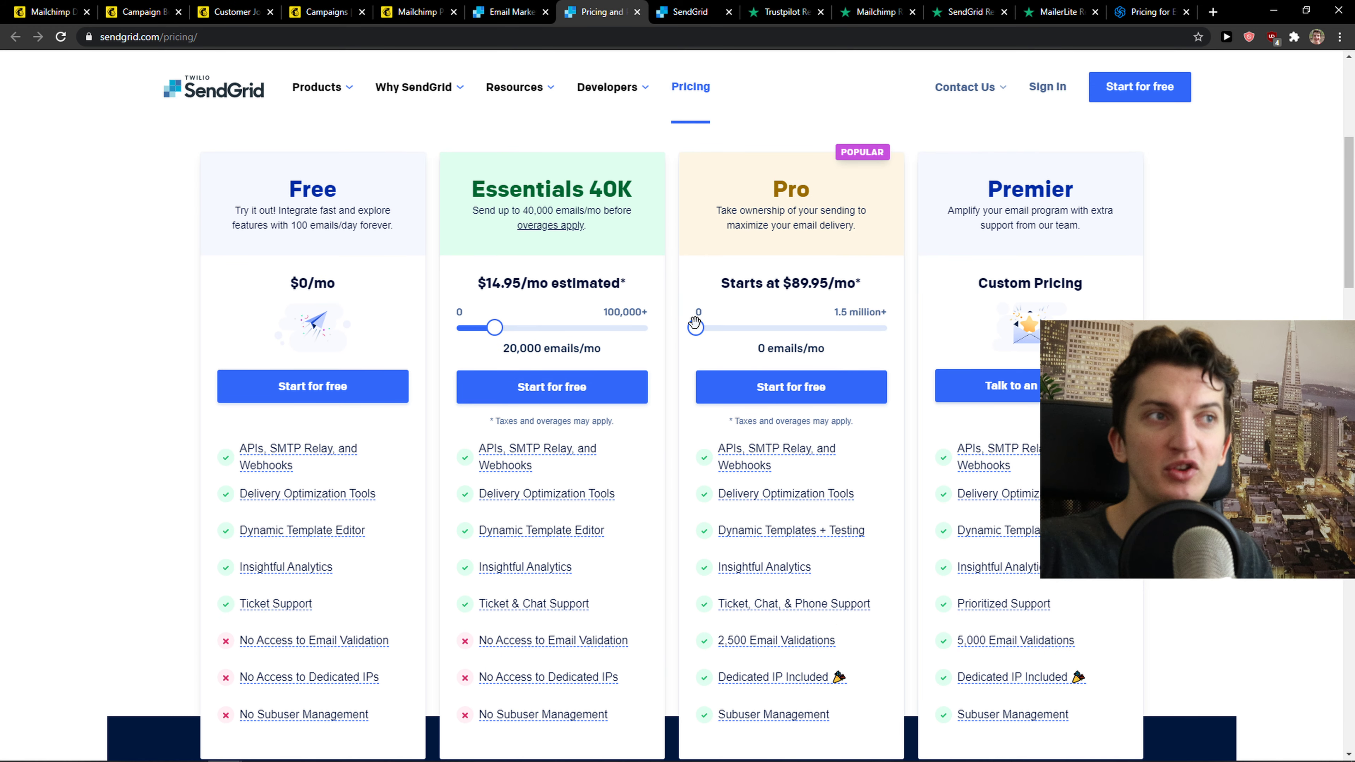
{"action": "left_click_drag", "start_coordinate": [697, 327], "coordinate": [700, 327]}
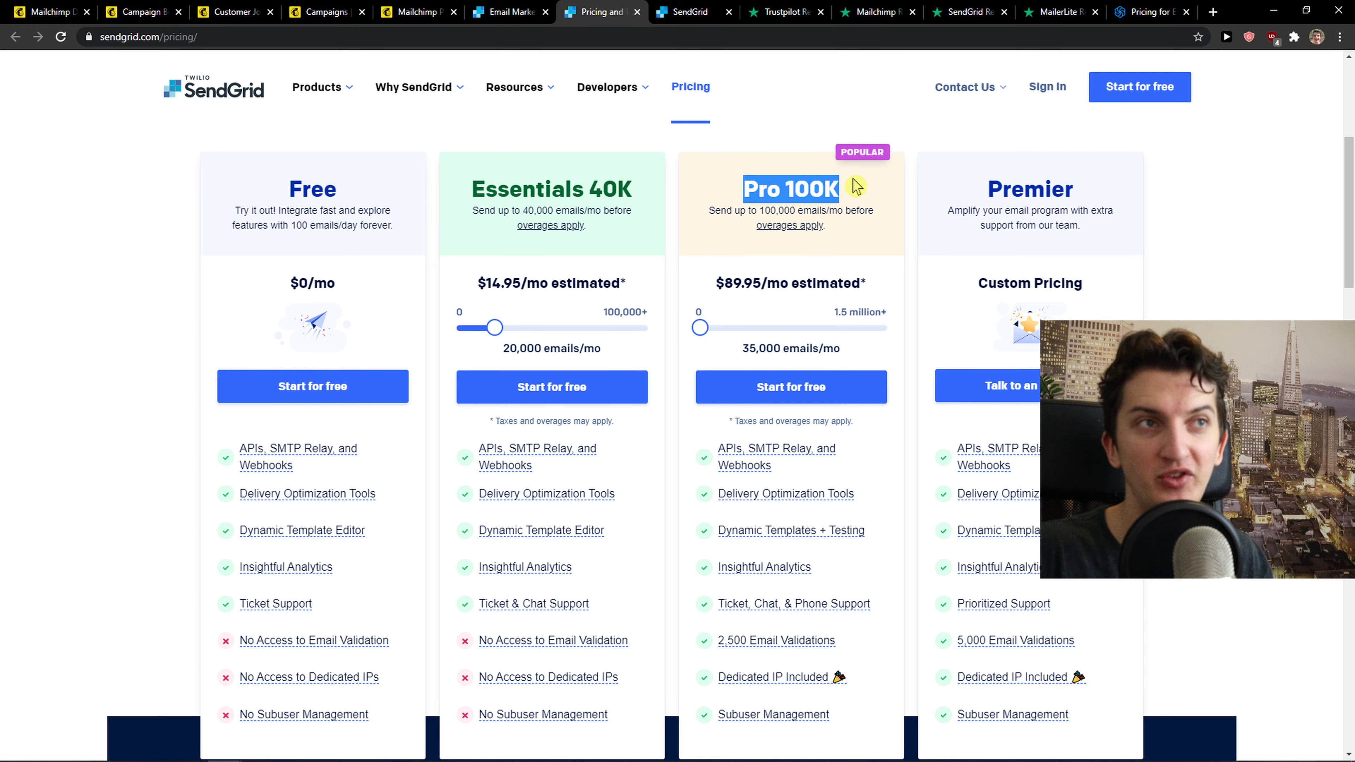
Step: Scroll down to the full plan comparison showing deliverability and analytics features
{"action": "scroll", "scroll_direction": "down", "scroll_amount": 3}
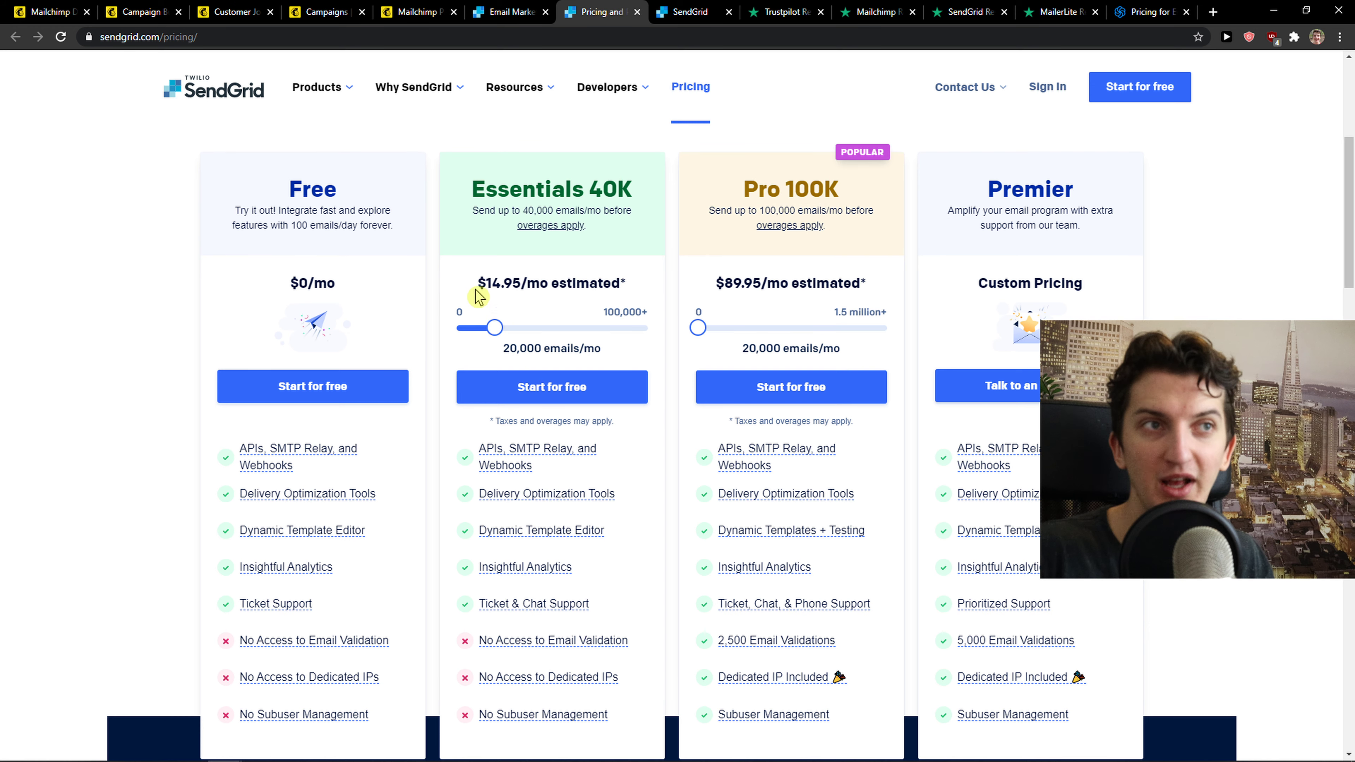
{"action": "scroll", "scroll_direction": "down", "scroll_amount": 3}
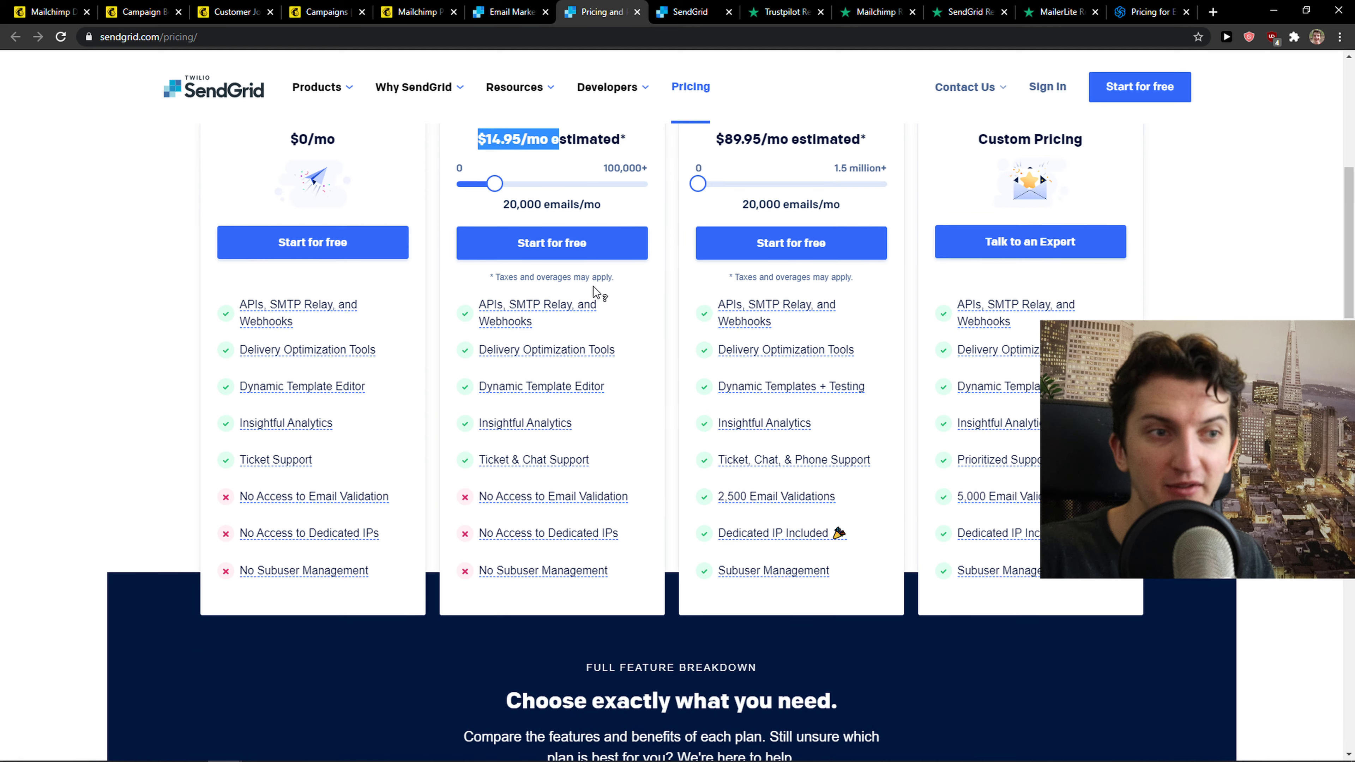
{"action": "scroll", "scroll_direction": "down", "scroll_amount": 3}
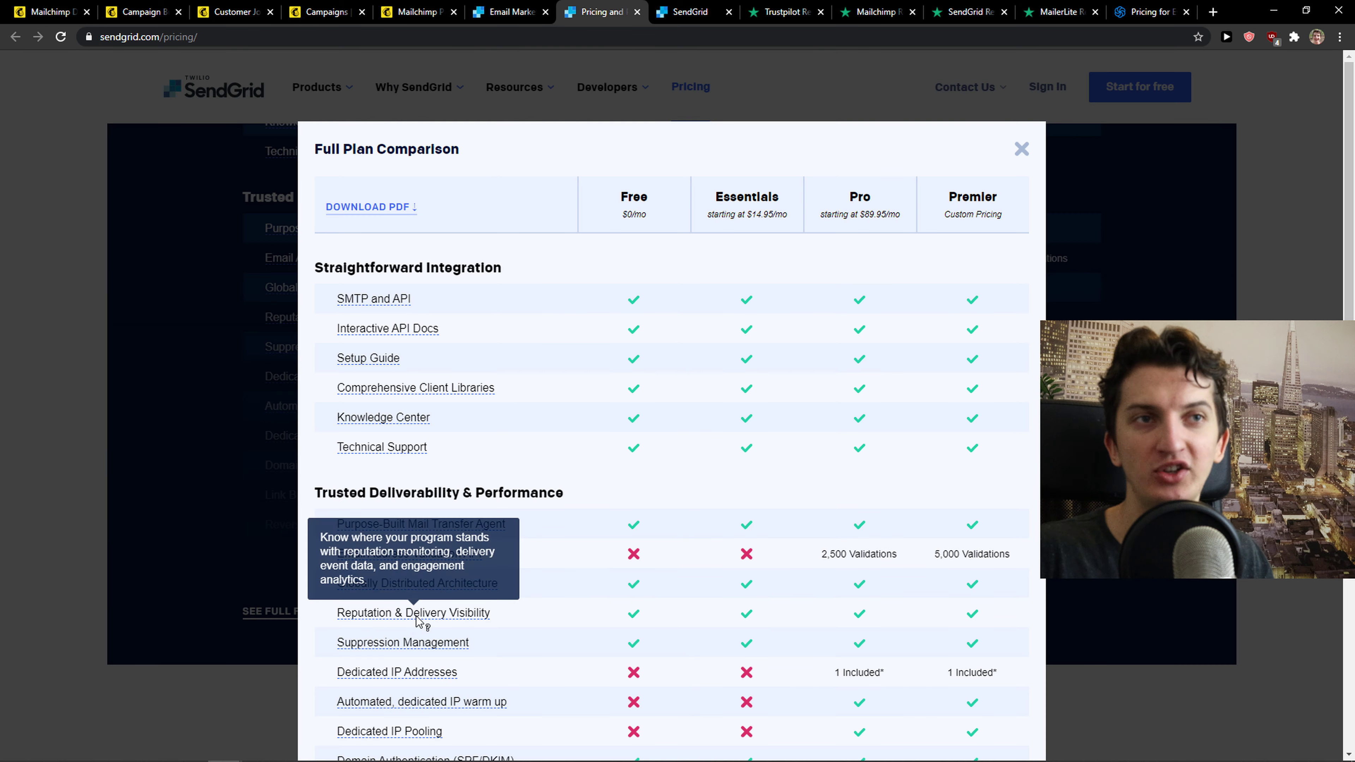
{"action": "scroll", "scroll_direction": "down", "scroll_amount": 3}
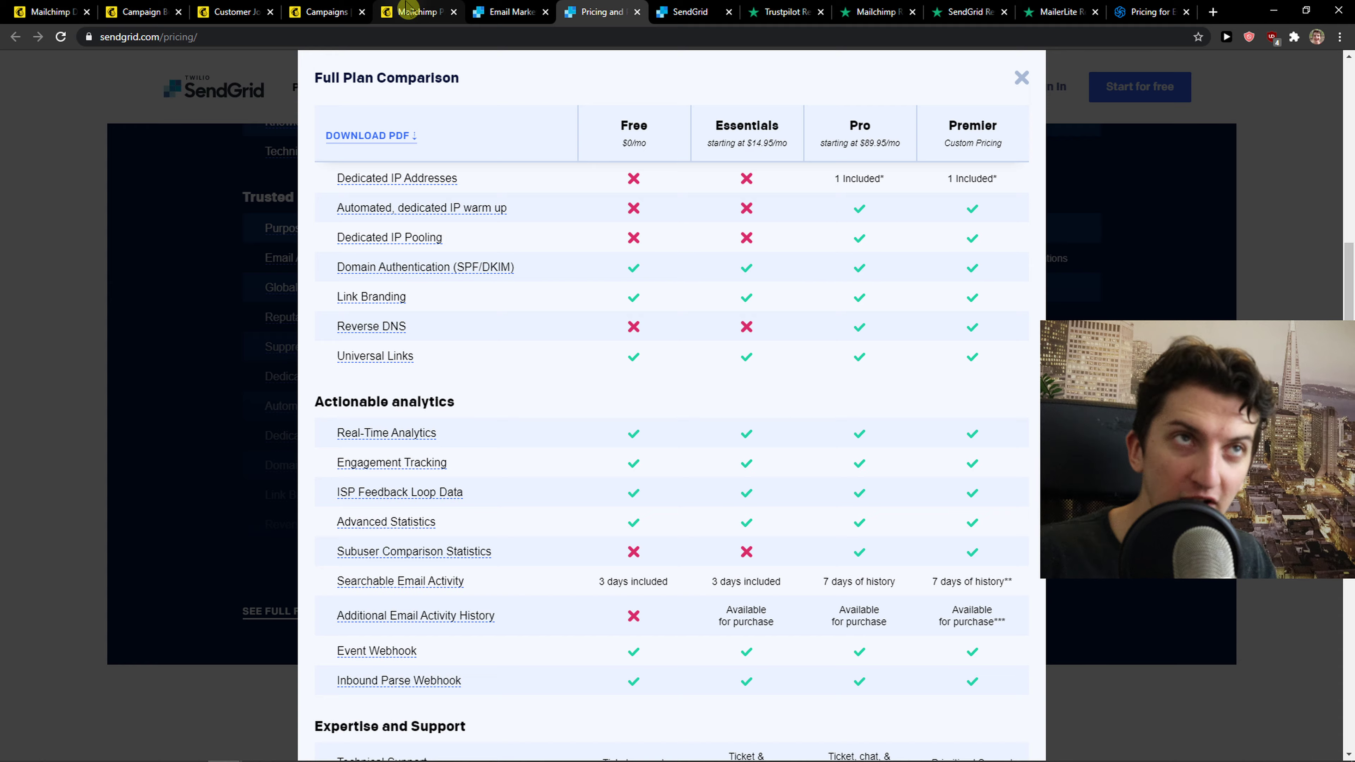
Step: Check Mailchimp's price calculator at 5,000 contacts: Essentials $52.99 versus Standard $79.99
{"action": "left_click", "coordinate": [415, 12]}
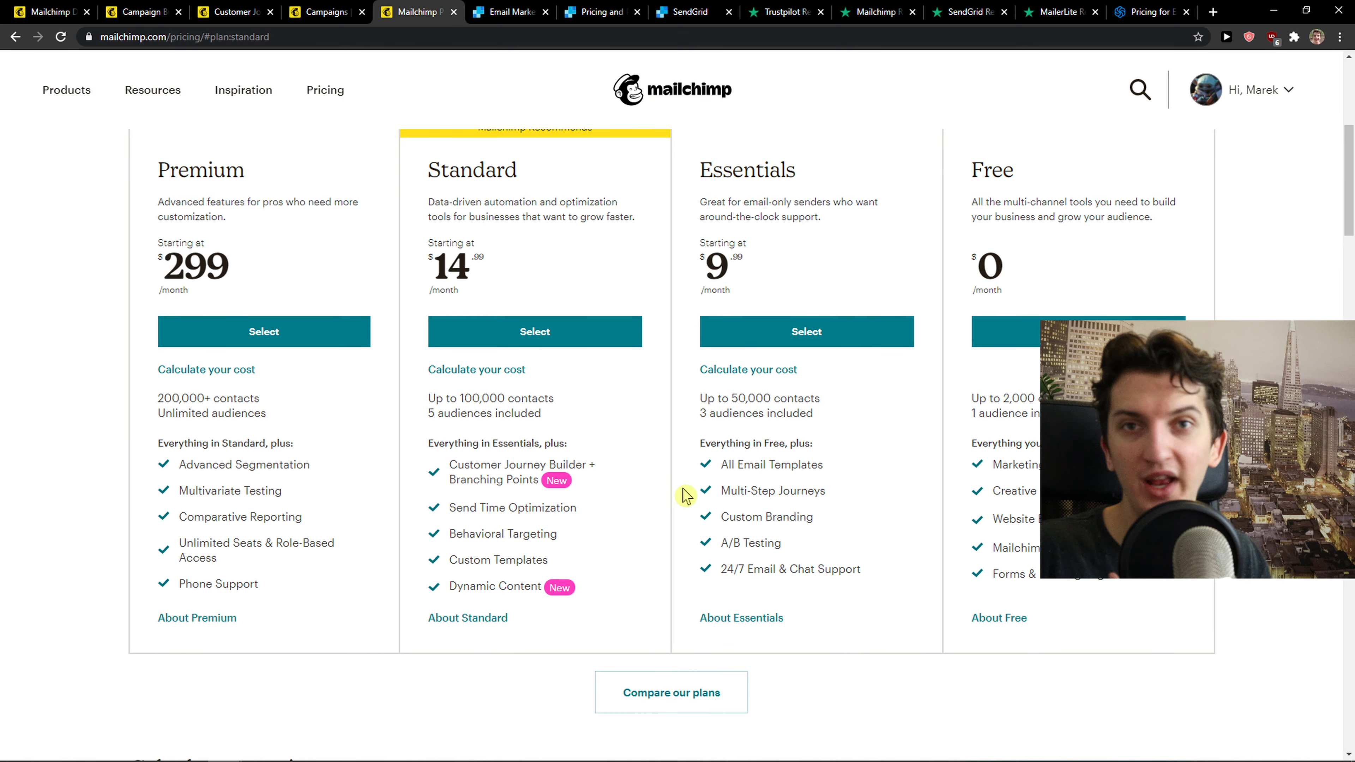
{"action": "scroll", "scroll_direction": "down", "scroll_amount": 3}
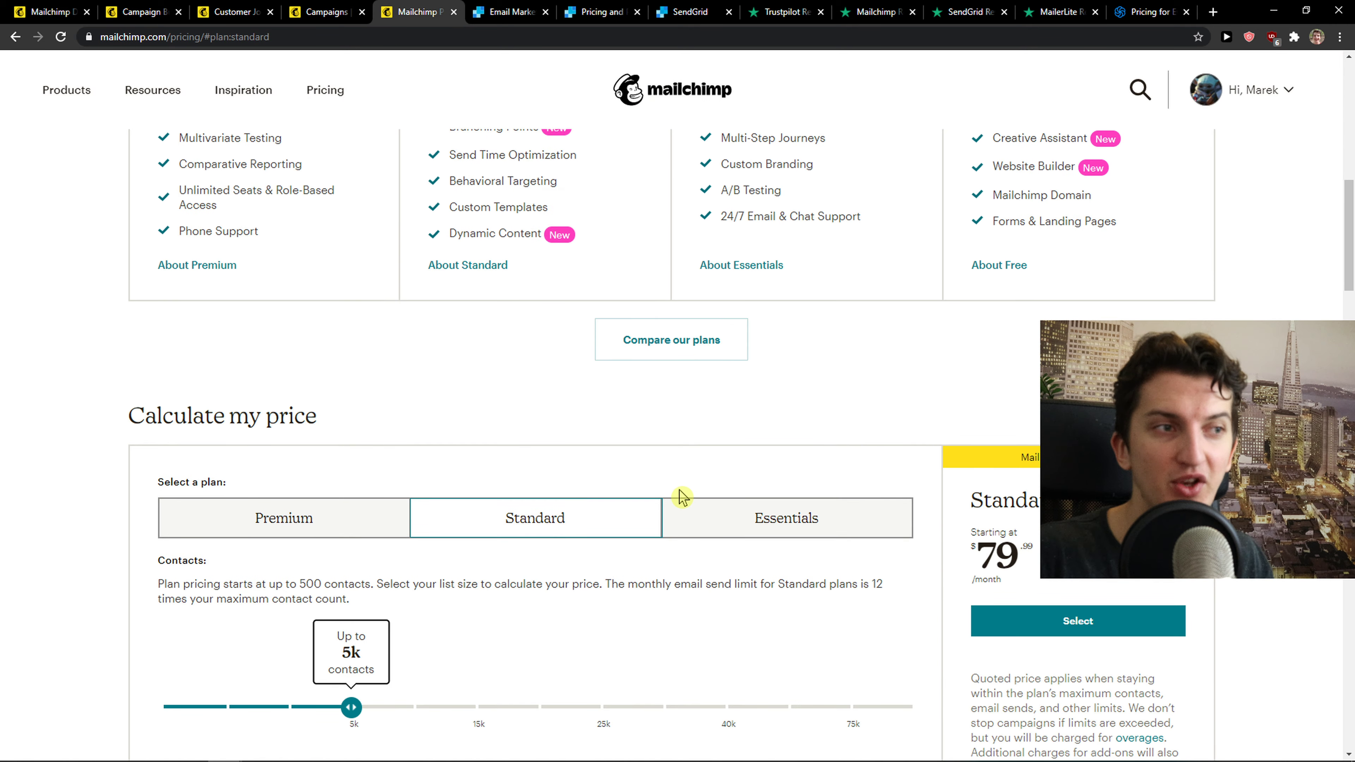
{"action": "left_click", "coordinate": [785, 518]}
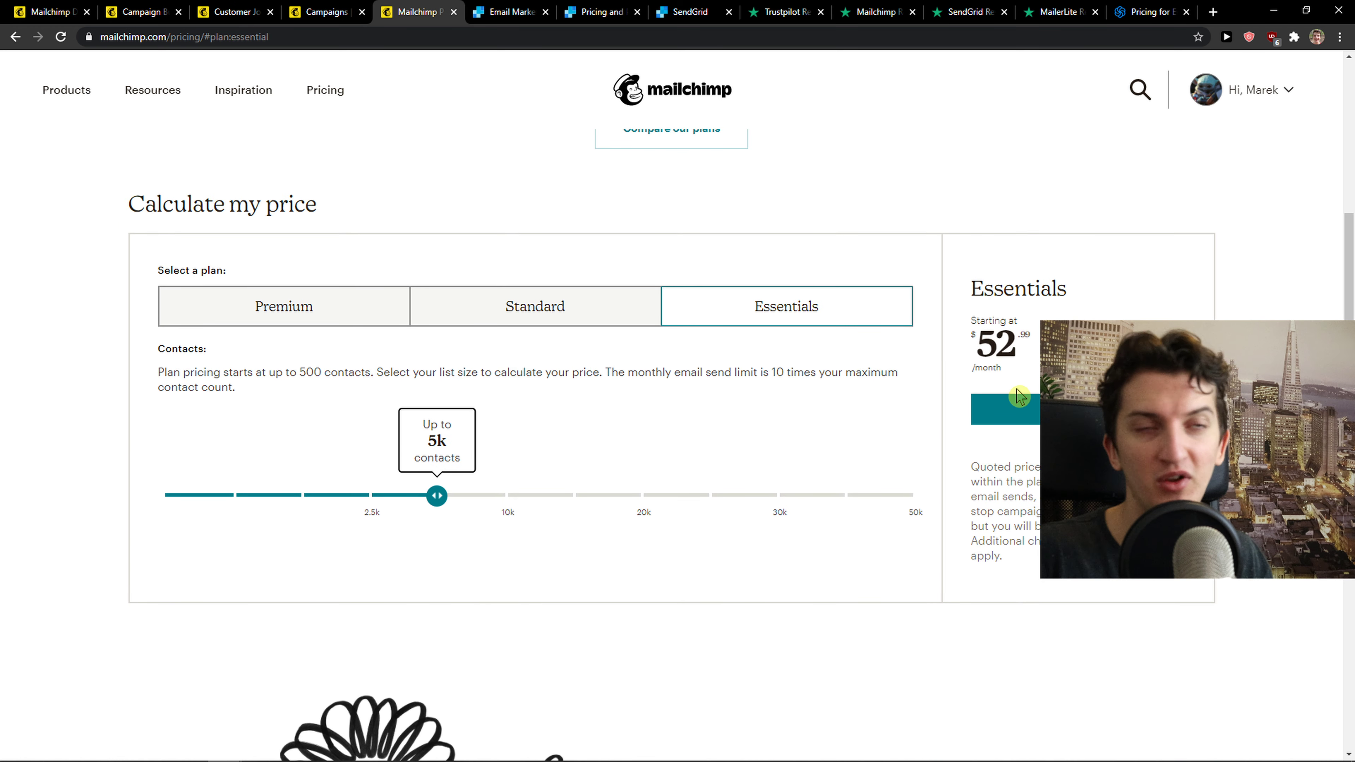
{"action": "mouse_move", "coordinate": [1023, 338]}
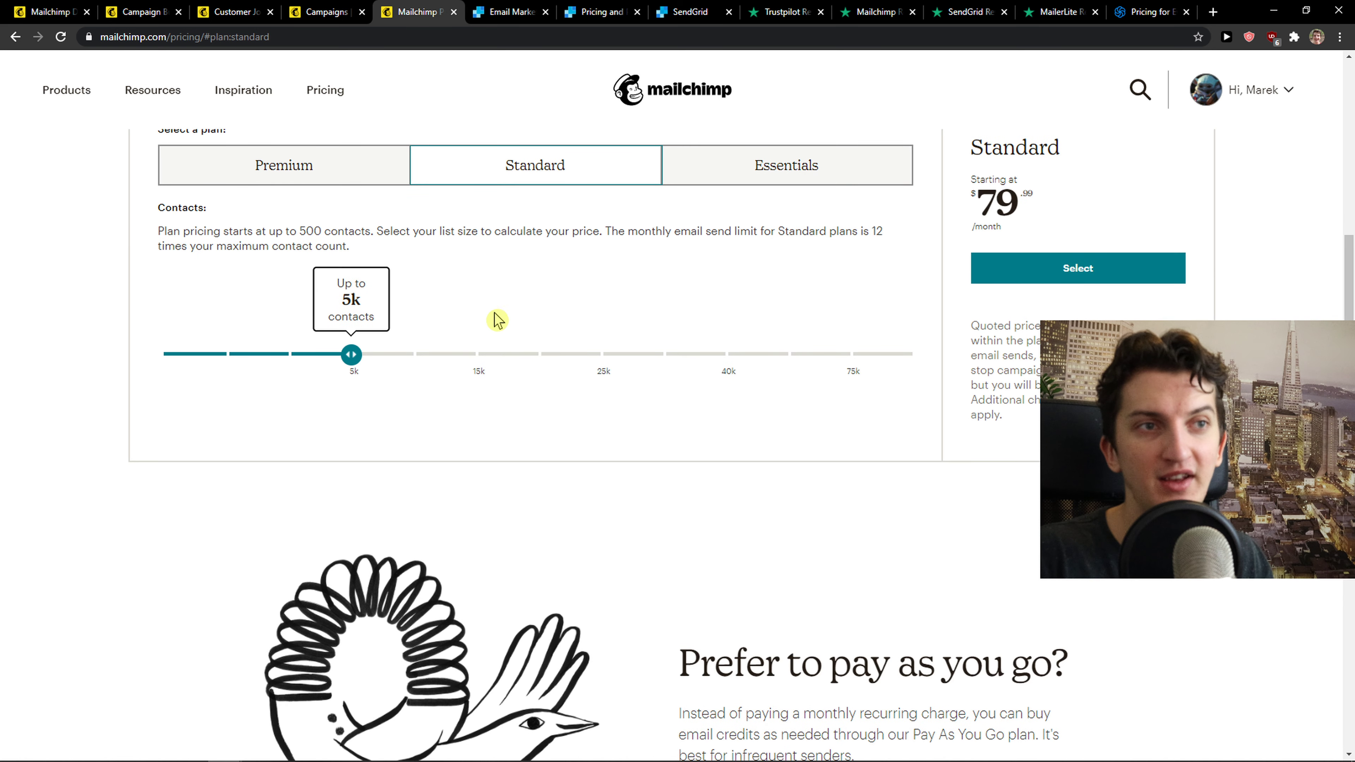
{"action": "scroll", "scroll_direction": "up", "scroll_amount": 3}
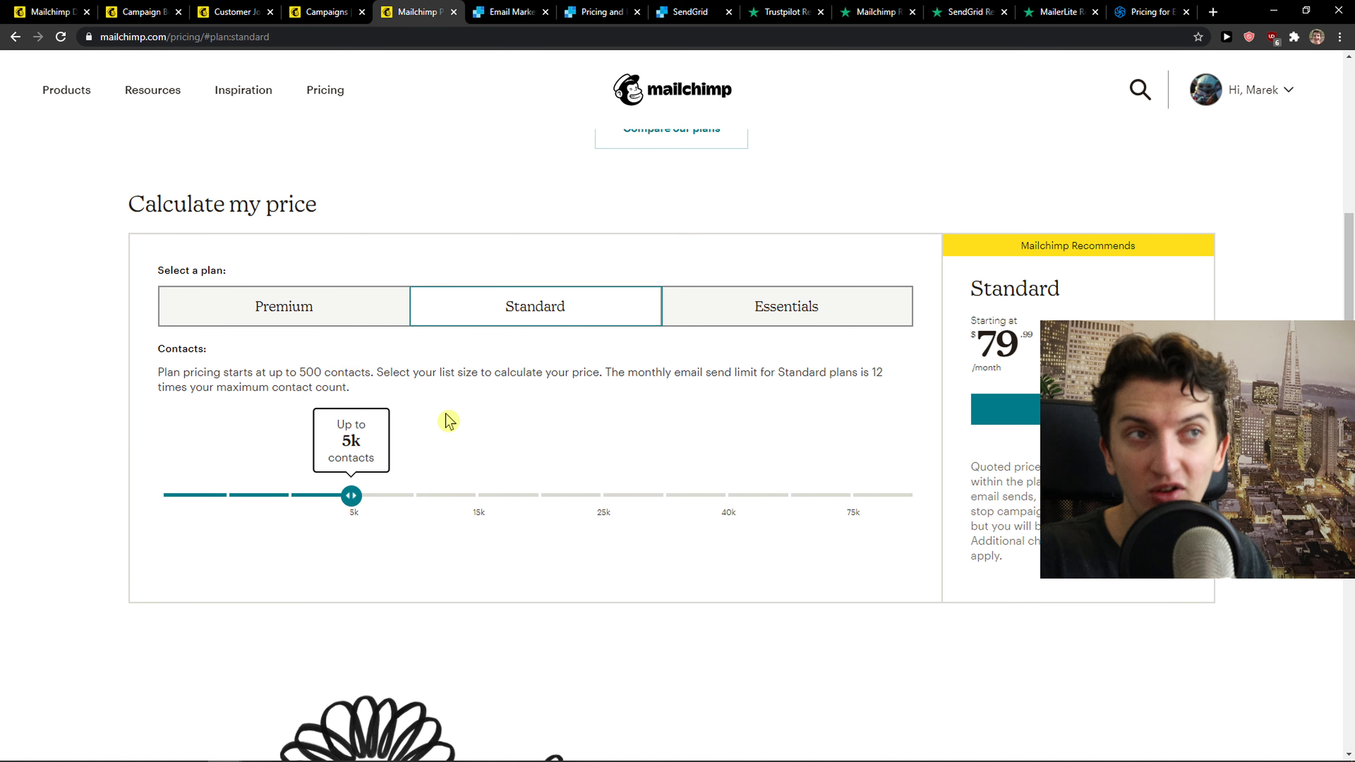
{"action": "scroll", "scroll_direction": "up", "scroll_amount": 3}
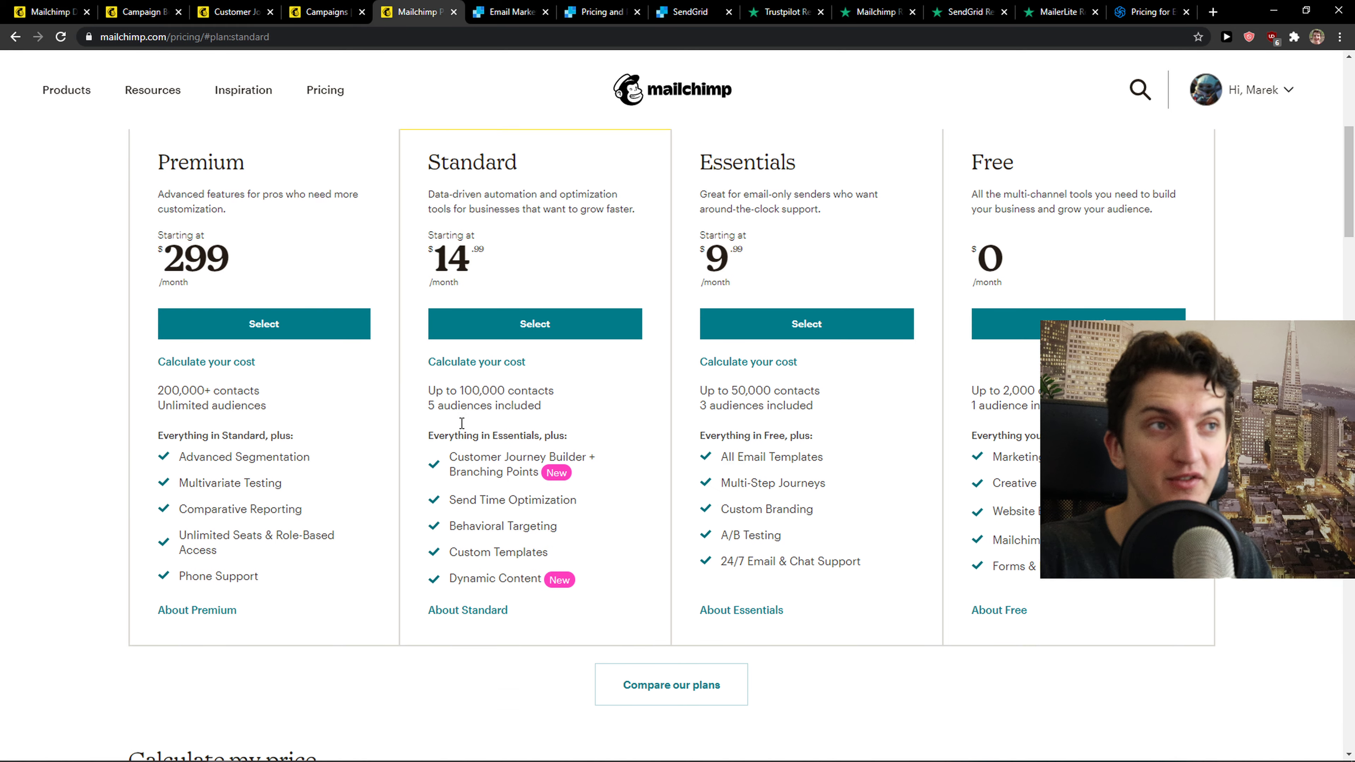
{"action": "scroll", "scroll_direction": "down", "scroll_amount": 3}
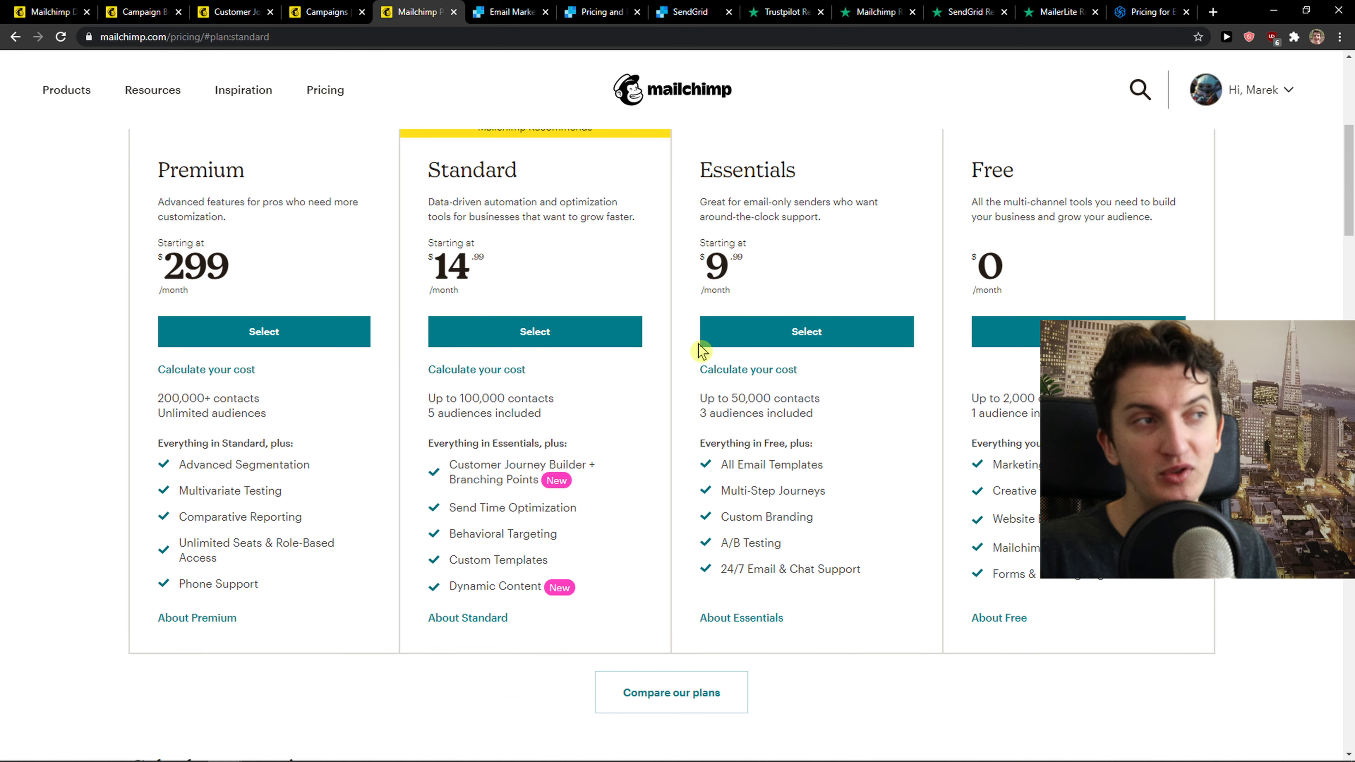
{"action": "left_click", "coordinate": [508, 12]}
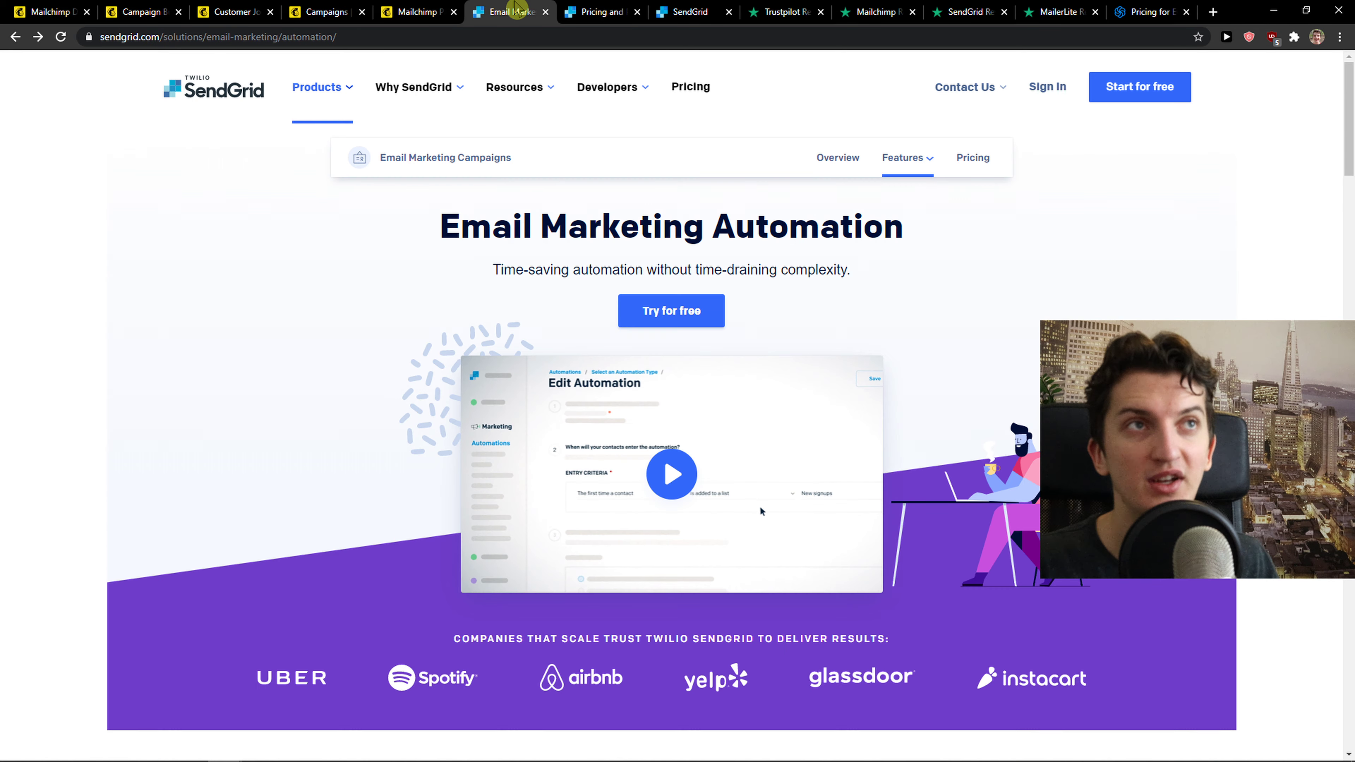
Step: Glance at the SendGrid login and automation pages, then close the spare Mailchimp campaigns tab
{"action": "left_click", "coordinate": [693, 12]}
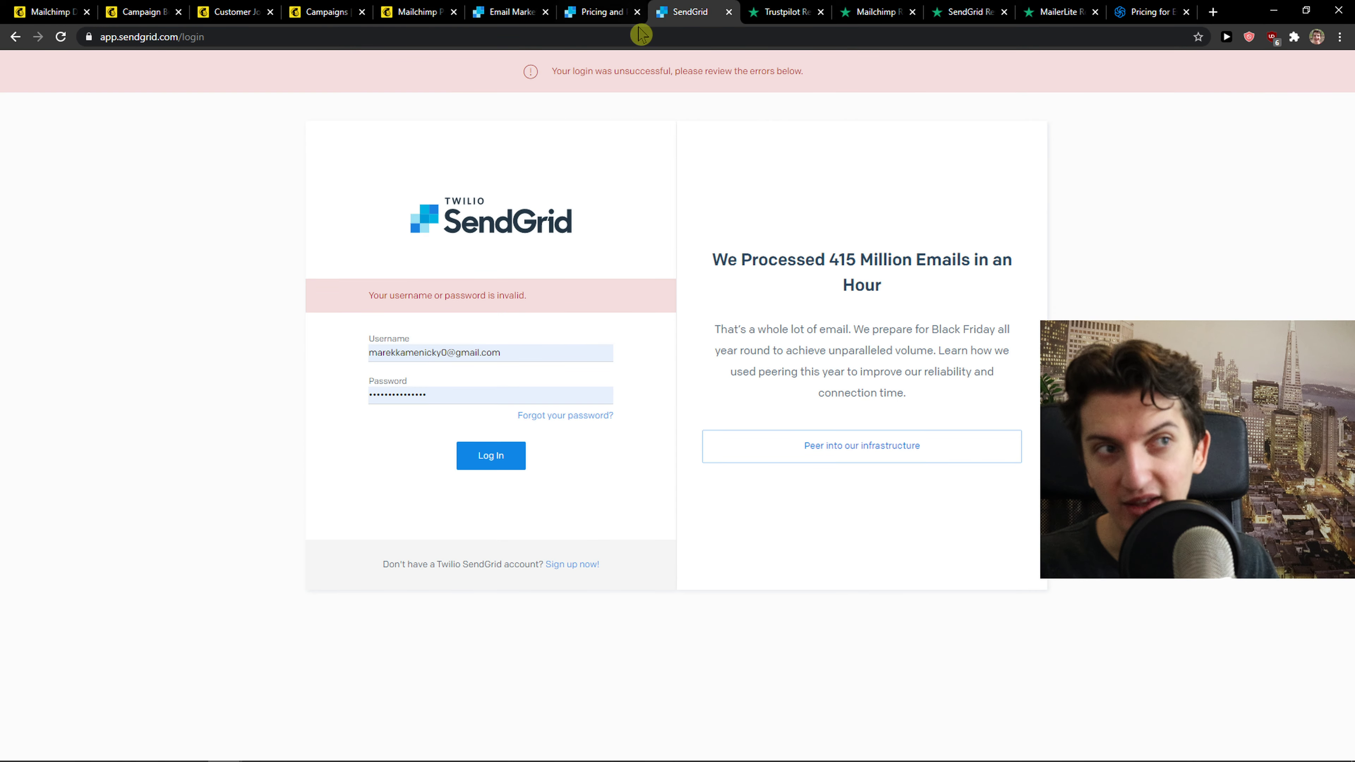
{"action": "left_click", "coordinate": [506, 12]}
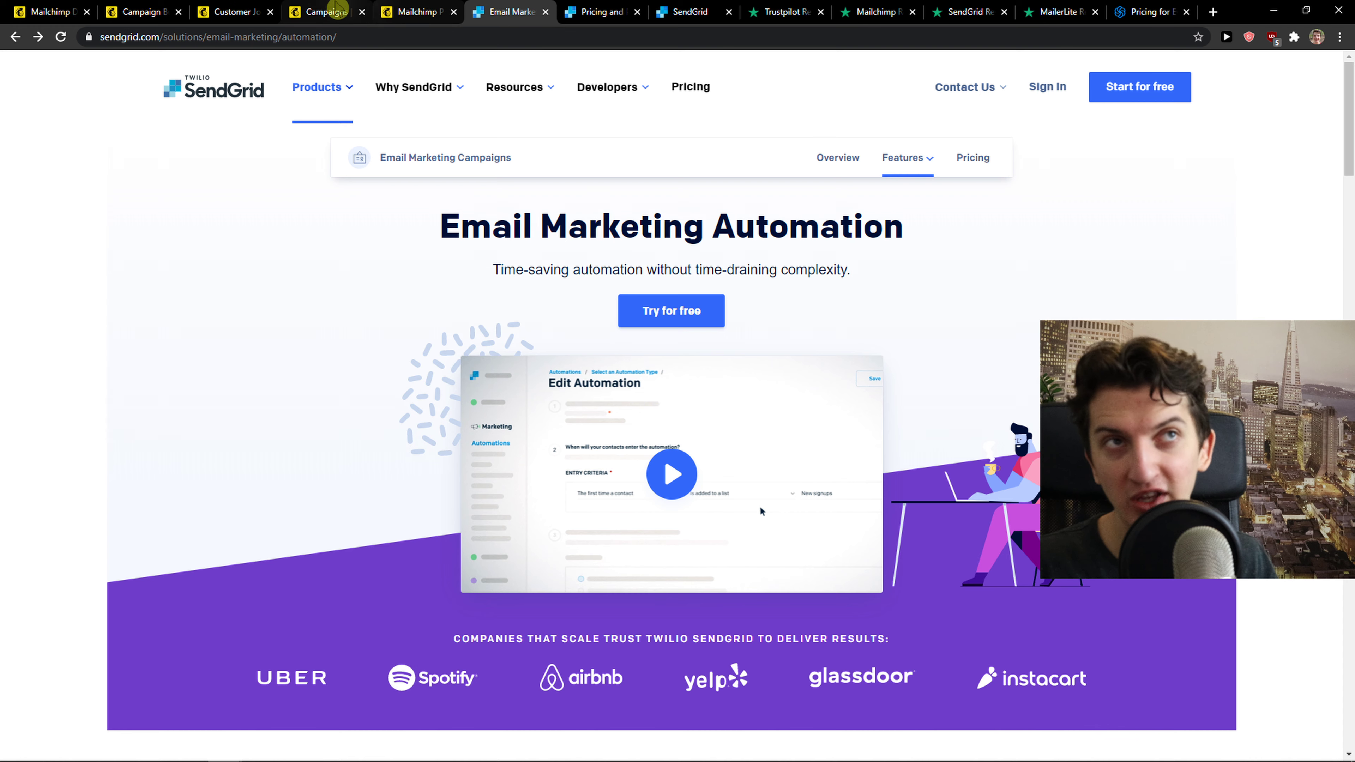
{"action": "mouse_move", "coordinate": [327, 12]}
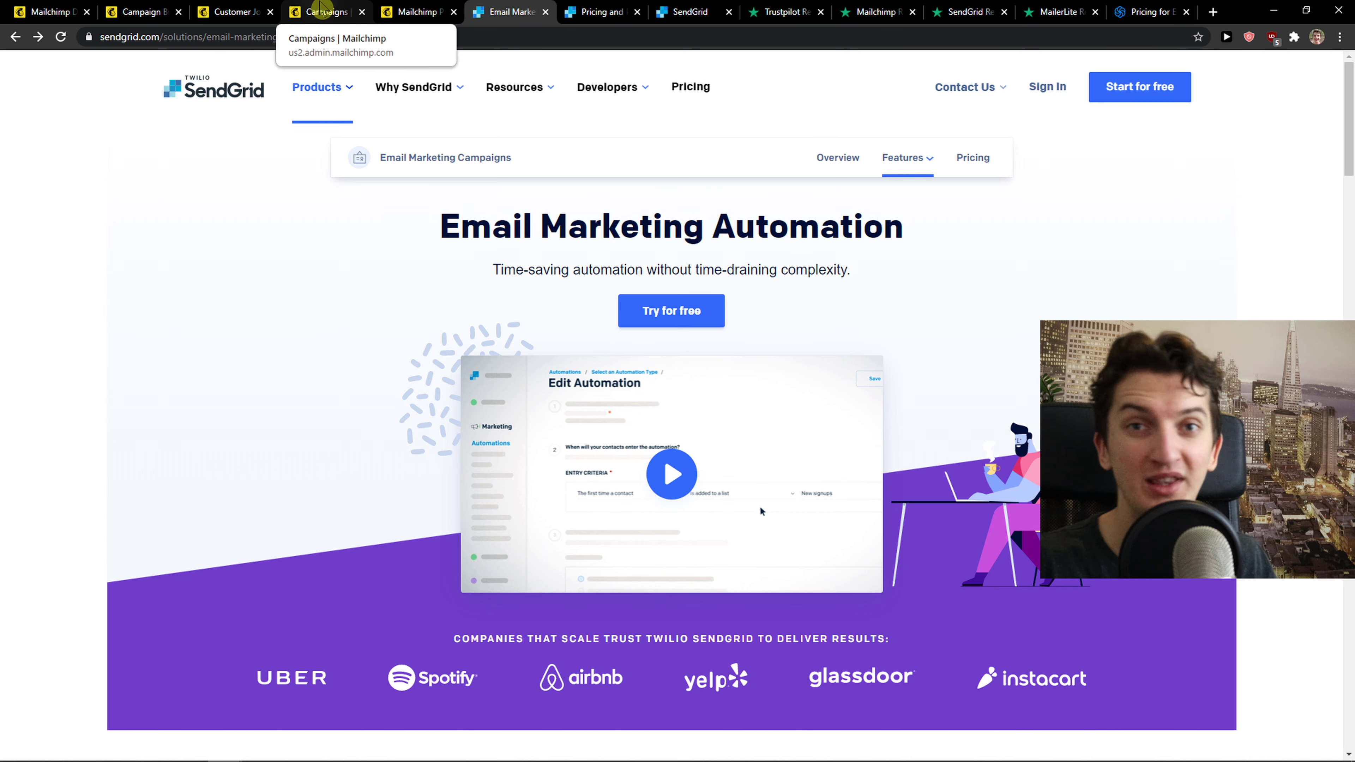
{"action": "left_click", "coordinate": [324, 11]}
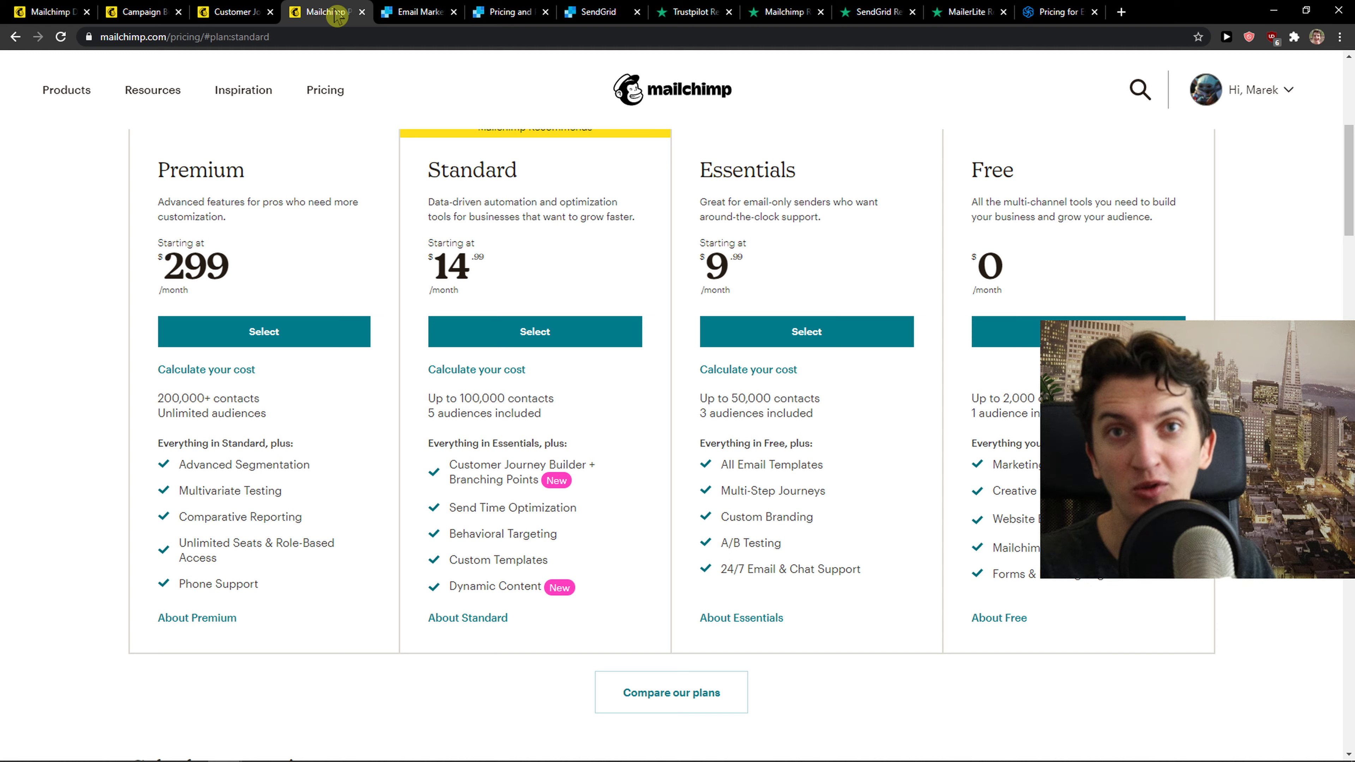
{"action": "left_click", "coordinate": [138, 11]}
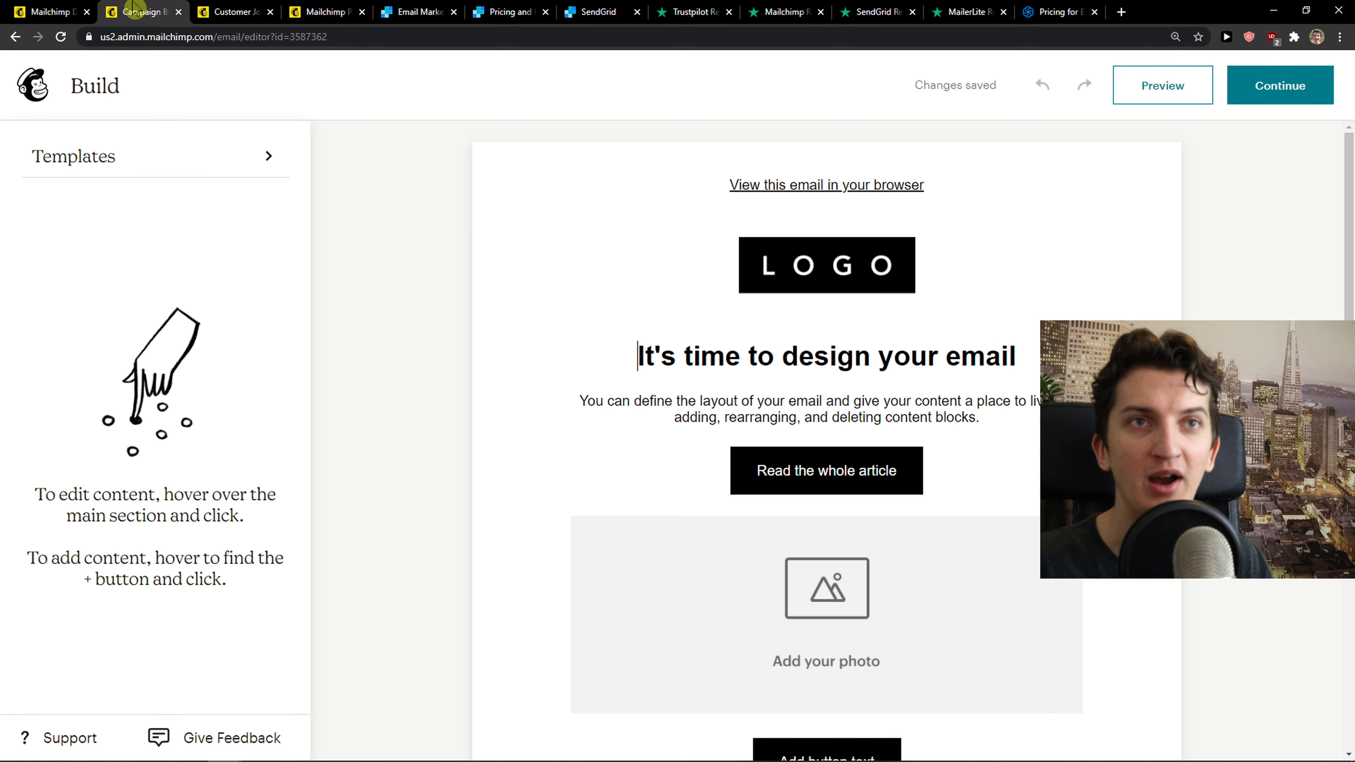
{"action": "left_click", "coordinate": [825, 384]}
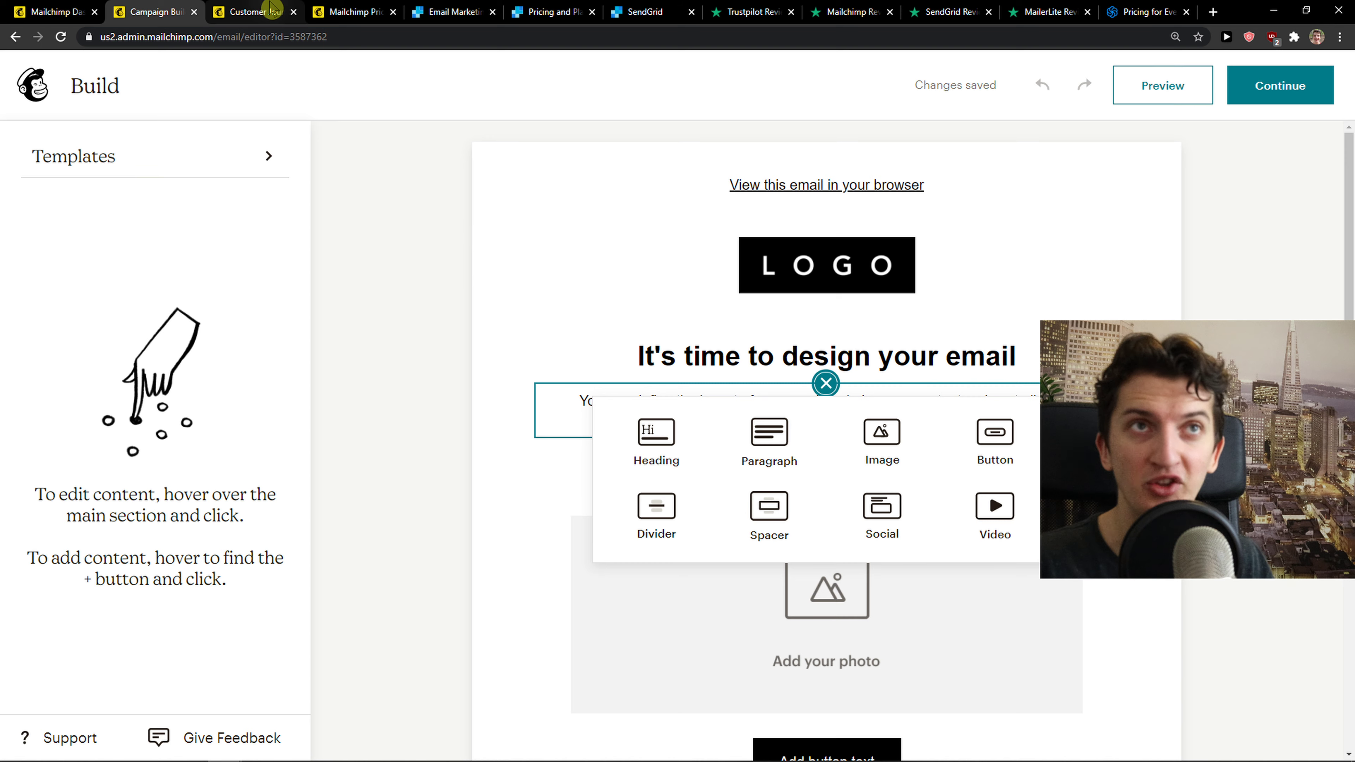
{"action": "left_click", "coordinate": [250, 12]}
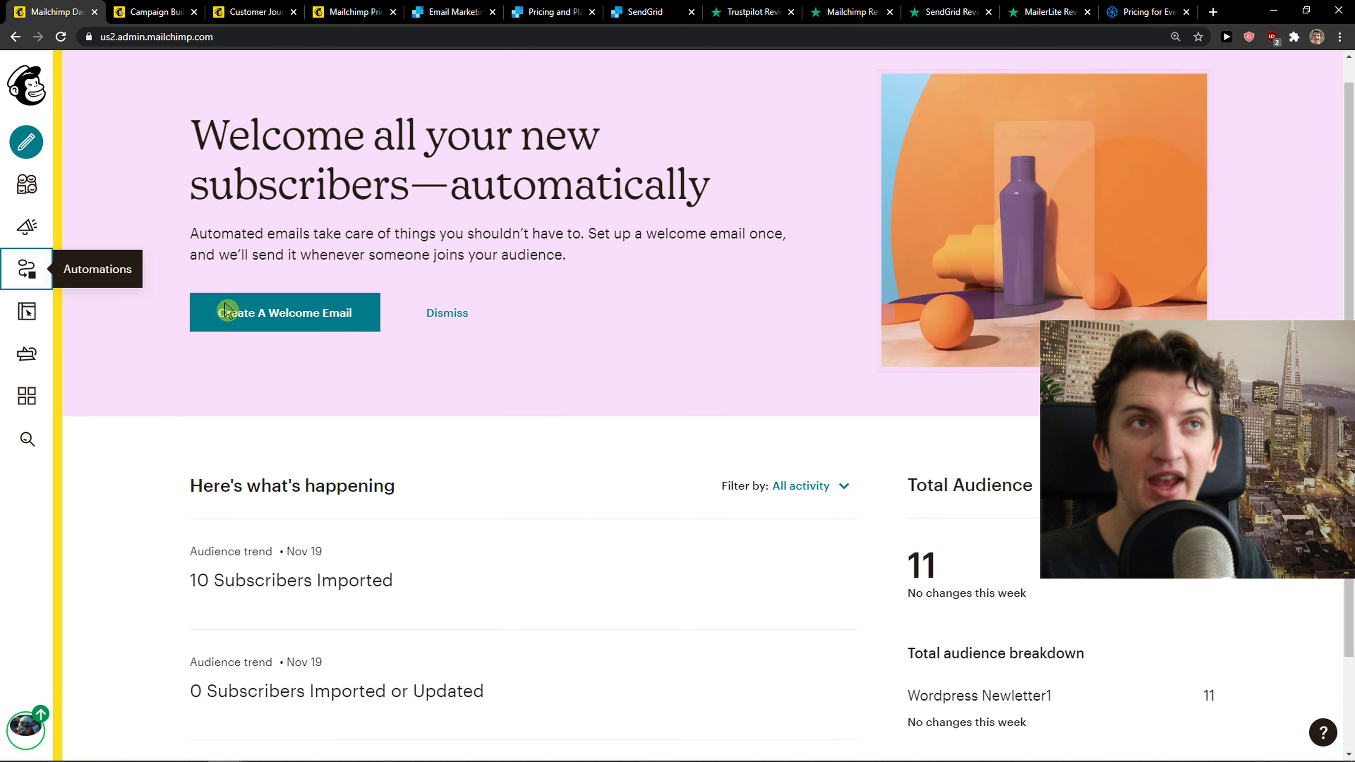
Step: From Automations, create a draft customer journey named 'yy' and reach its starting point choices
{"action": "left_click", "coordinate": [26, 269]}
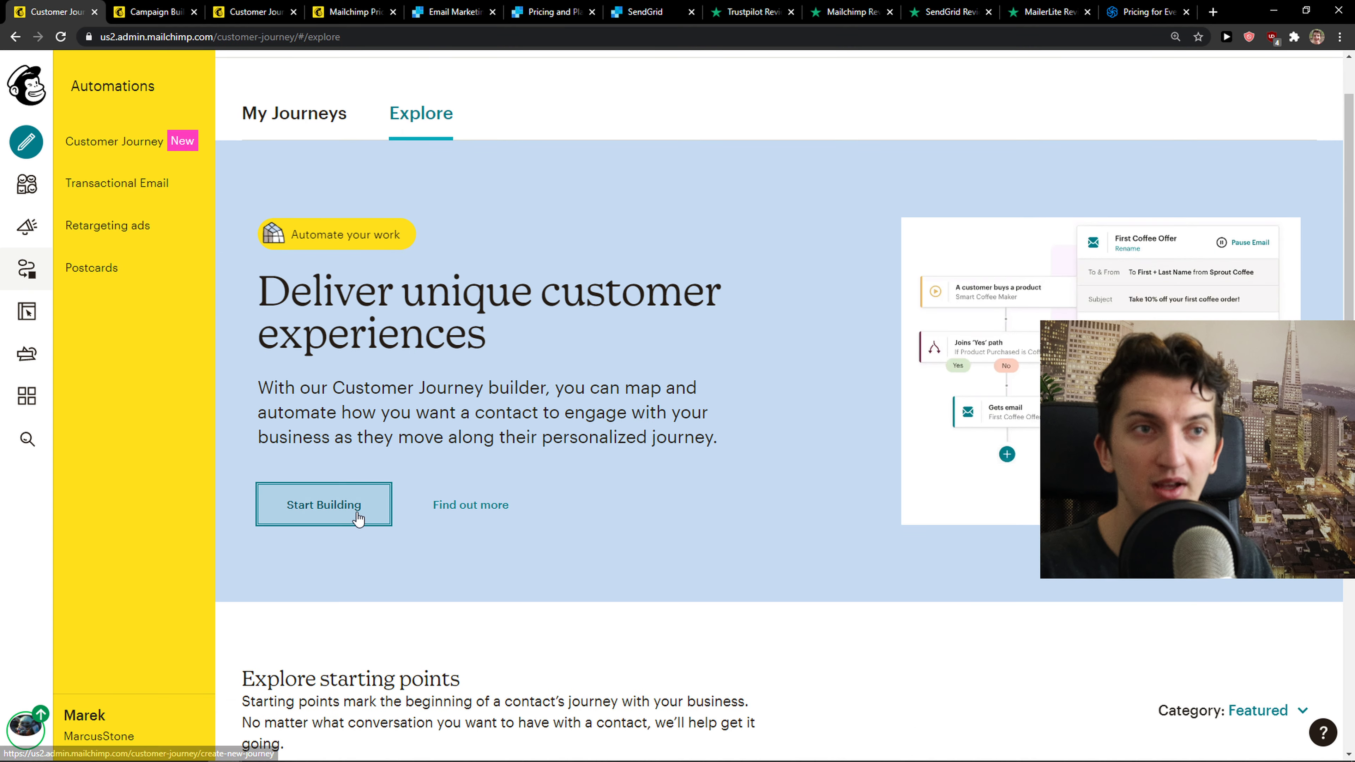
{"action": "left_click", "coordinate": [324, 504]}
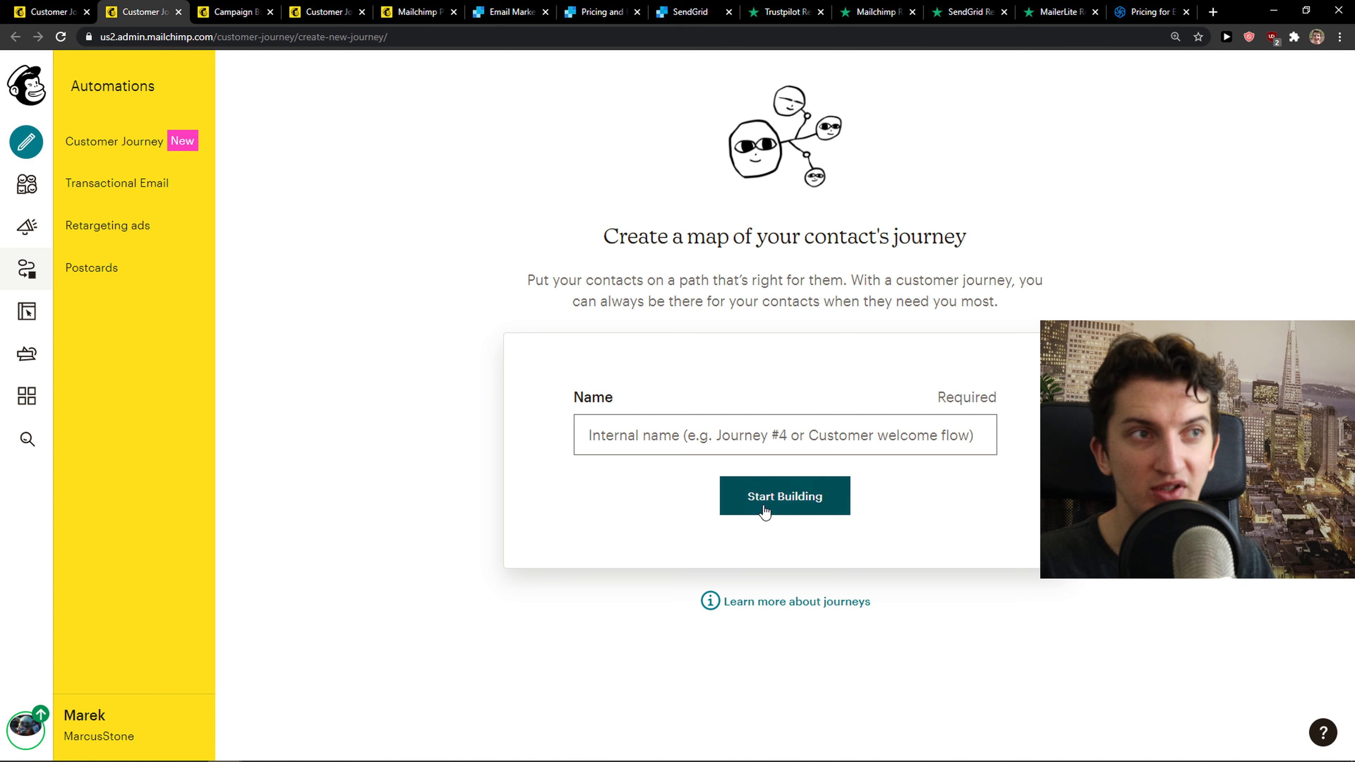
{"action": "left_click", "coordinate": [783, 496]}
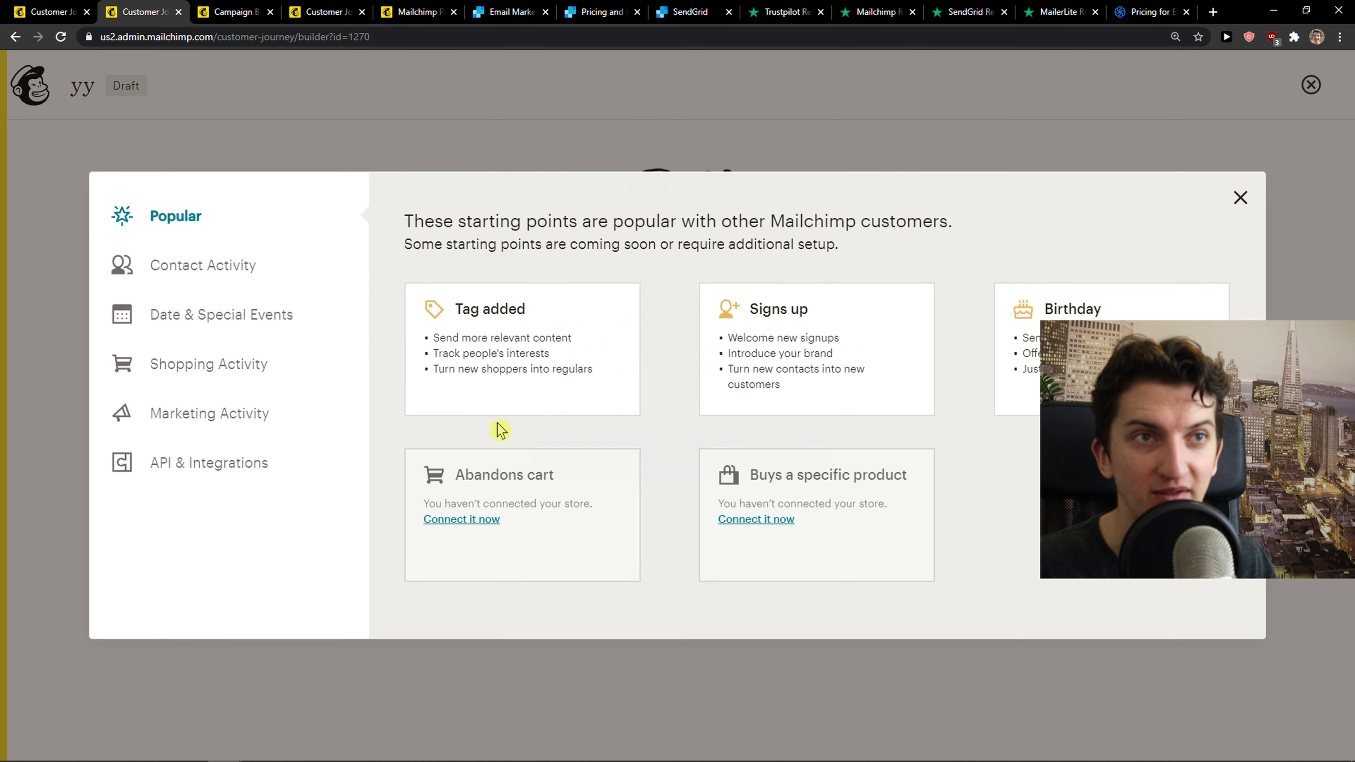
Step: Browse Contact Activity, Date & Special Events and Shopping Activity starting points, then close without choosing
{"action": "left_click", "coordinate": [204, 265]}
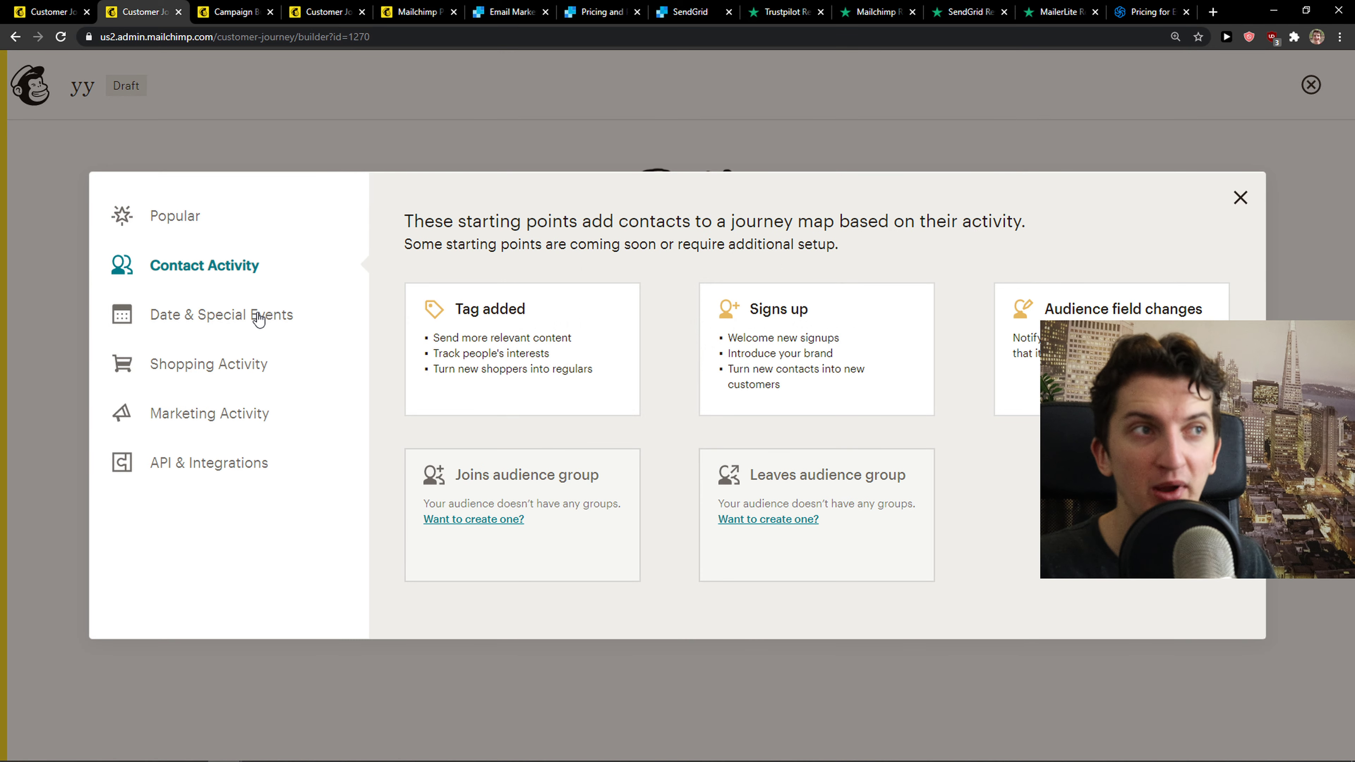
{"action": "left_click", "coordinate": [220, 315]}
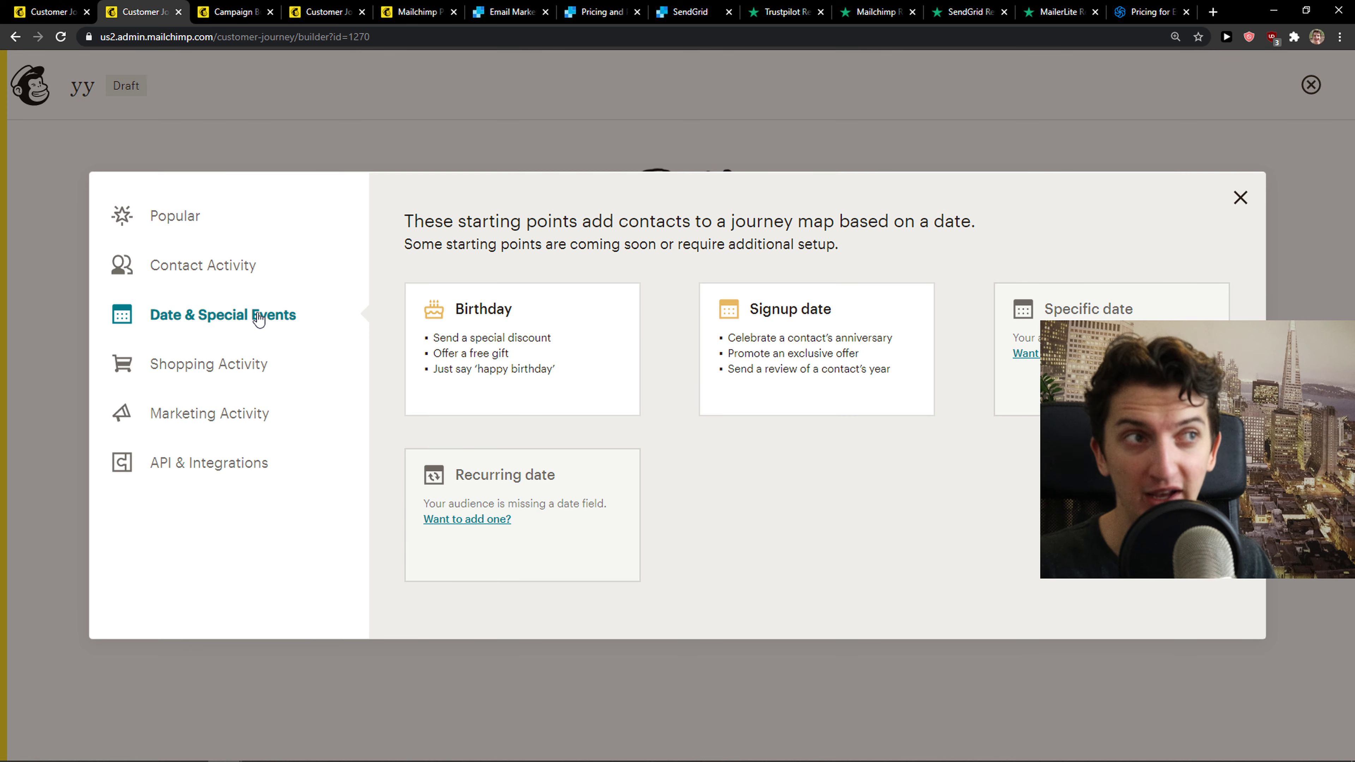
{"action": "left_click", "coordinate": [209, 364]}
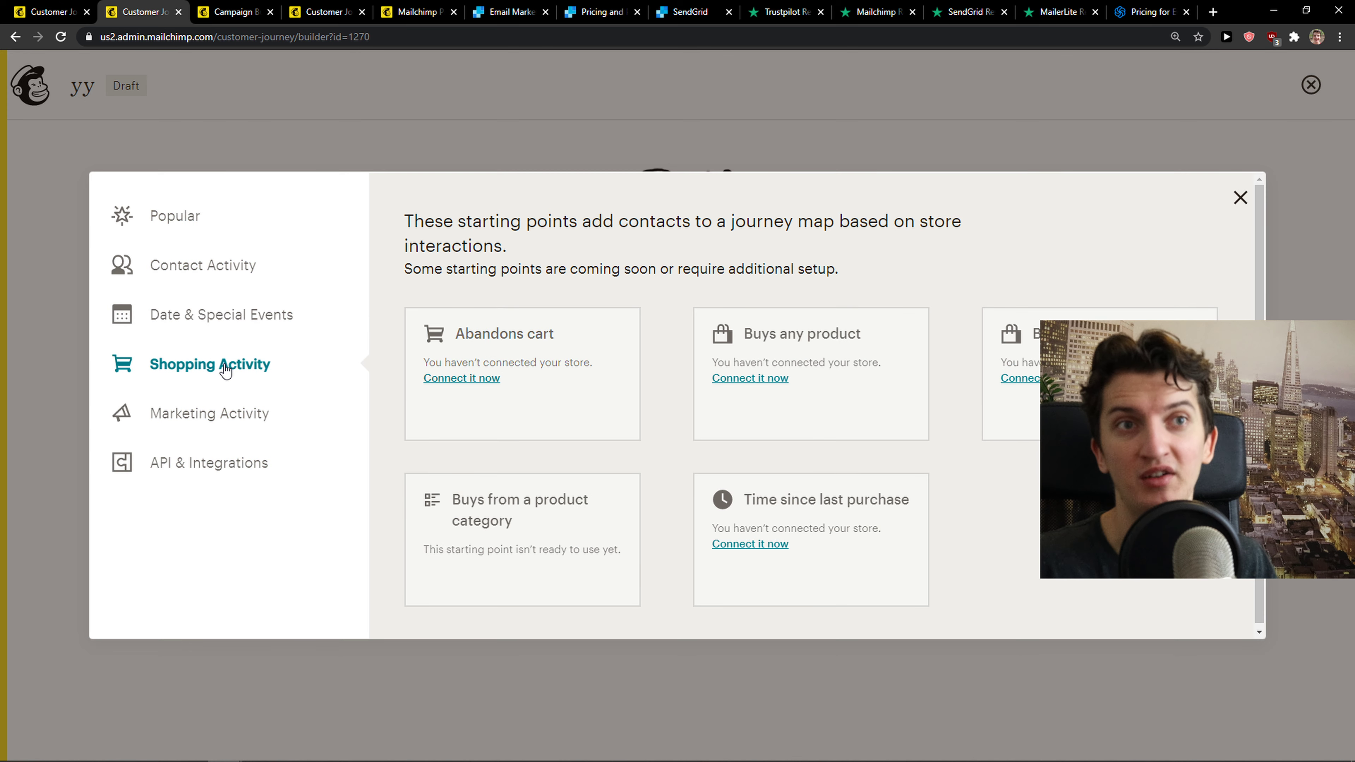
{"action": "left_click", "coordinate": [1239, 196]}
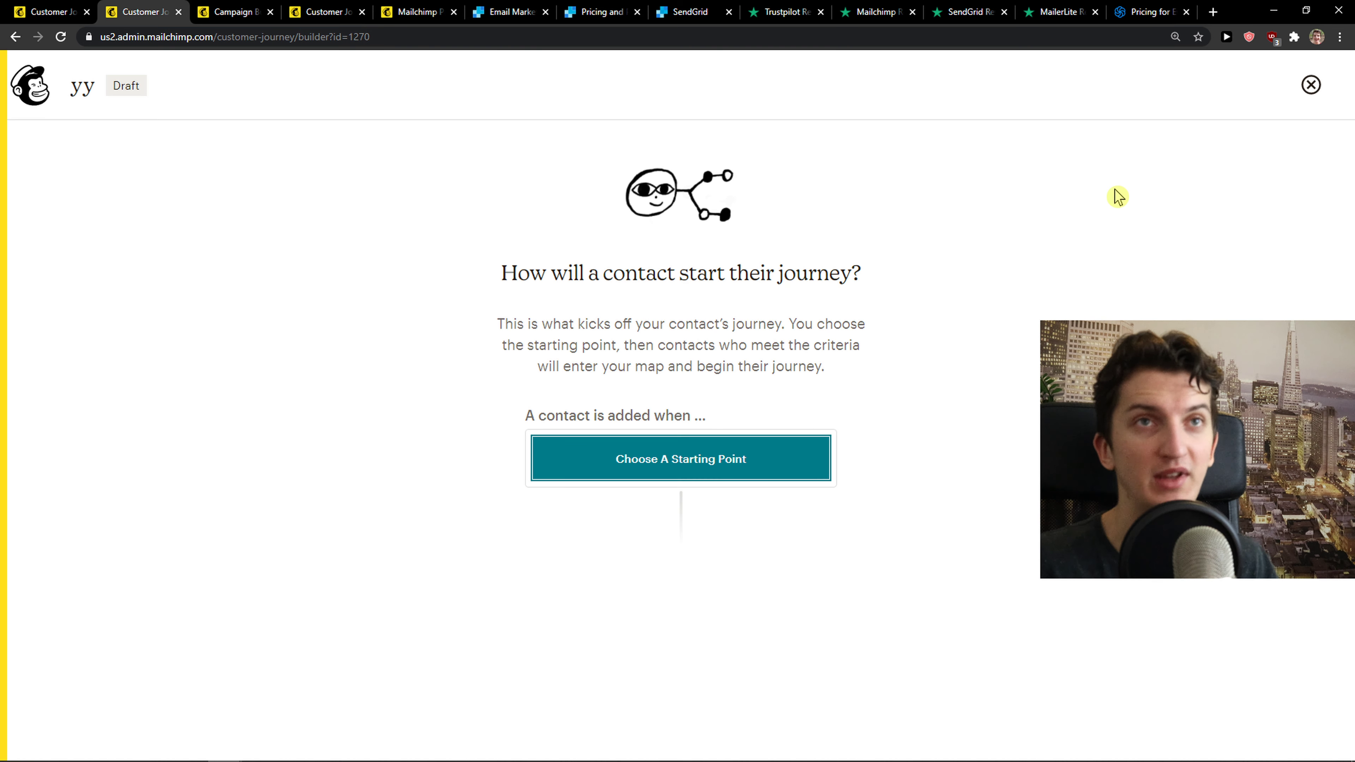
{"action": "mouse_move", "coordinate": [76, 481]}
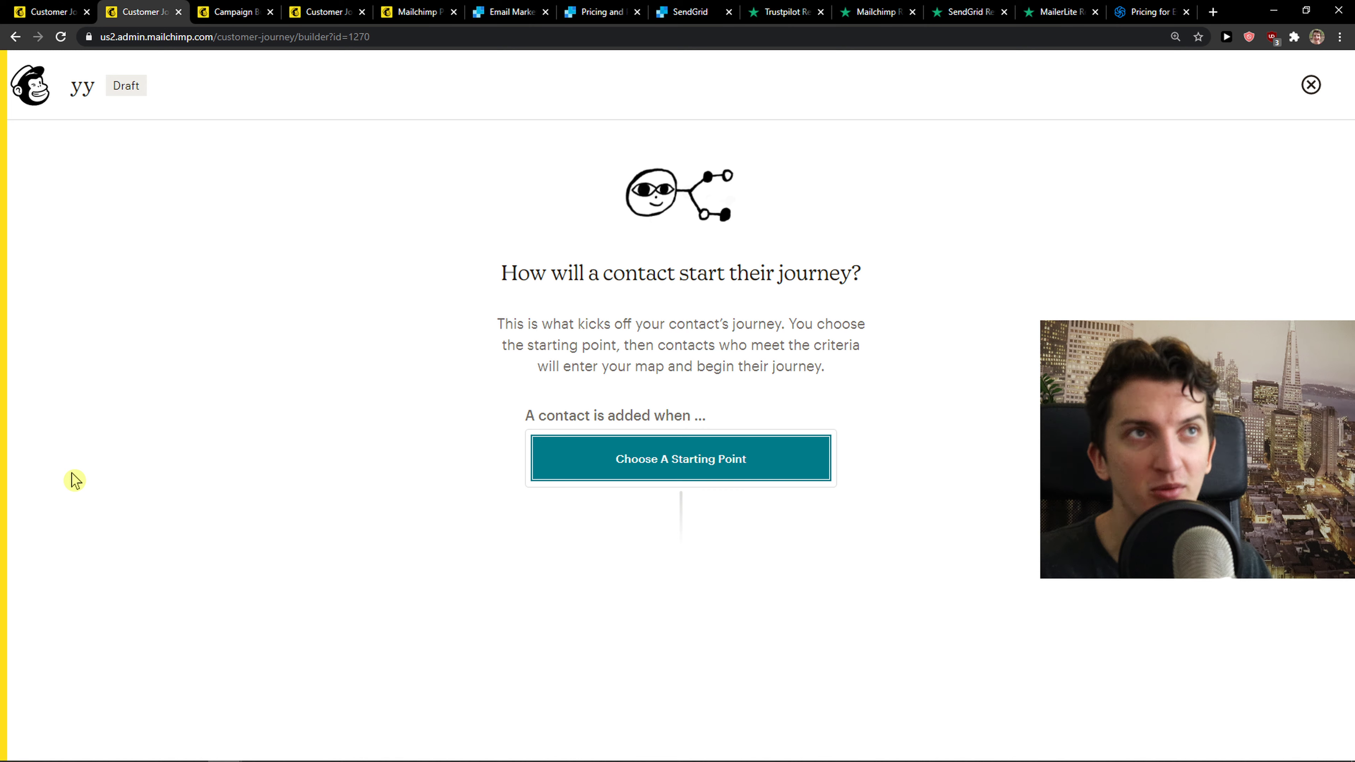
{"action": "mouse_move", "coordinate": [55, 473]}
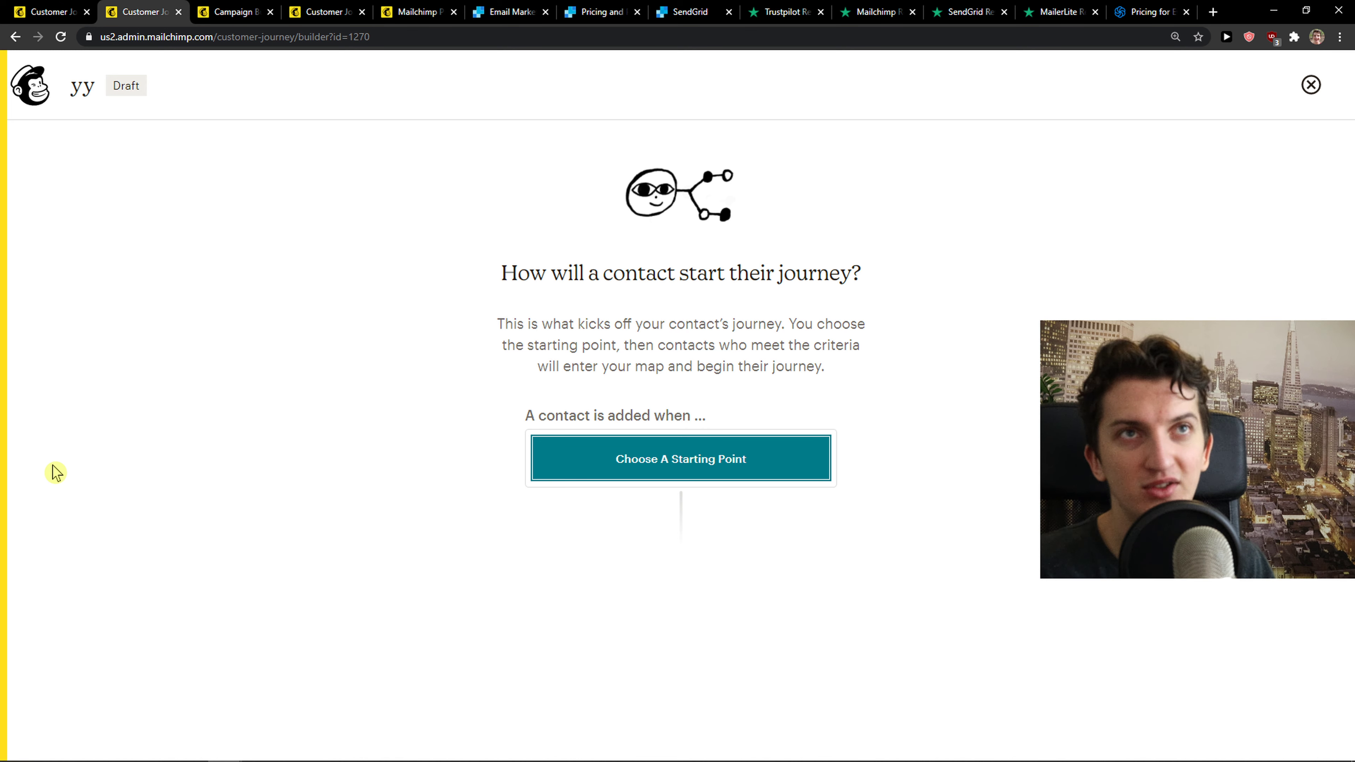